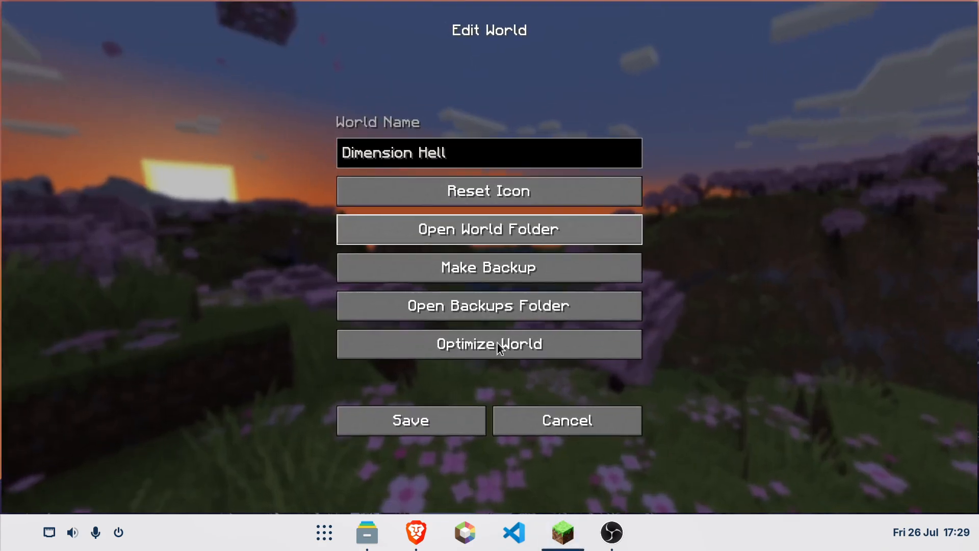
mouse_move(469, 374)
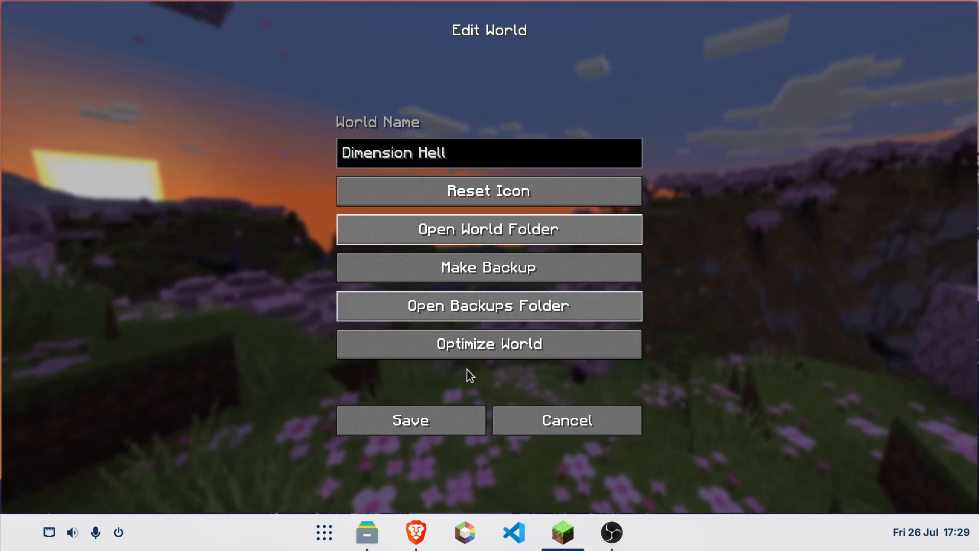
Switch from the Dimension Hell world settings to the Brave browser
left_click(566, 419)
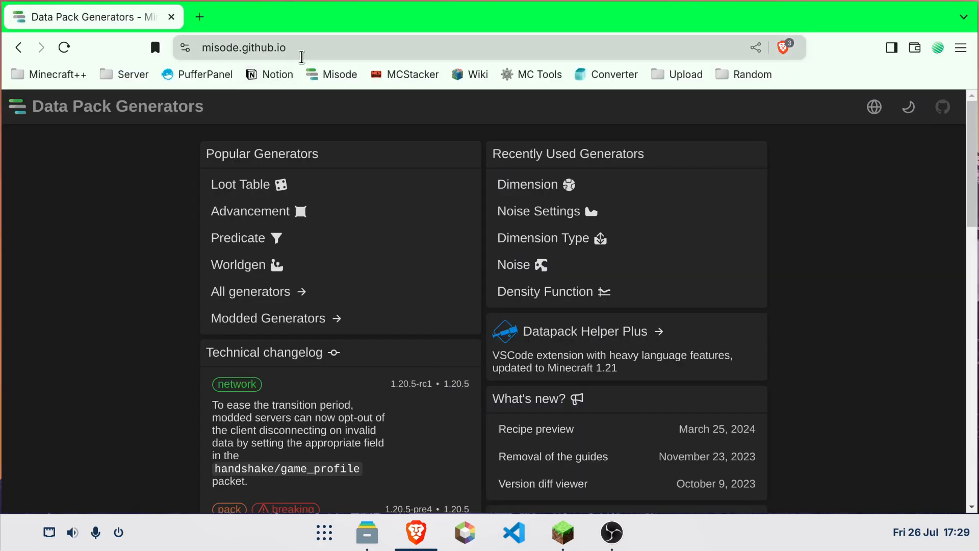
mouse_move(269, 265)
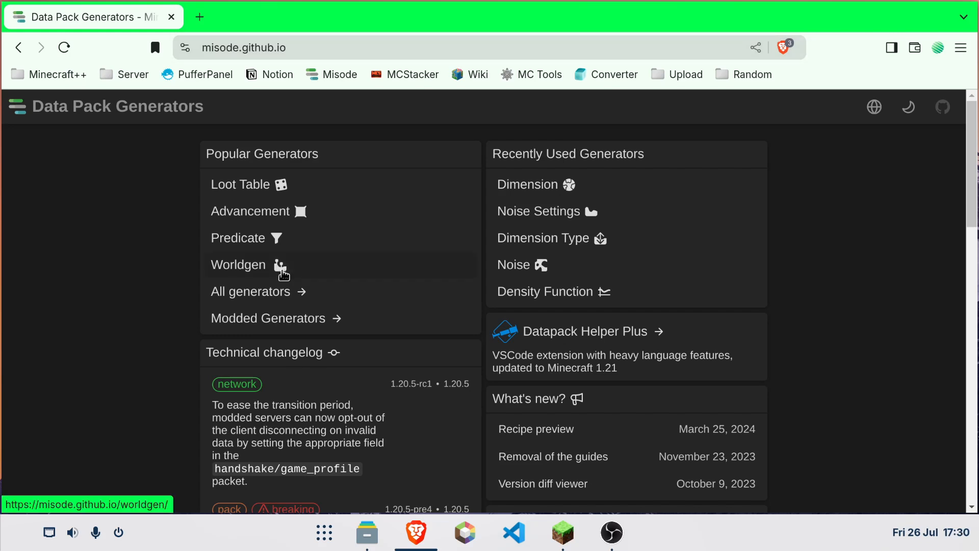
Open the Dimension generator from the Worldgen section and show it full screen
left_click(238, 264)
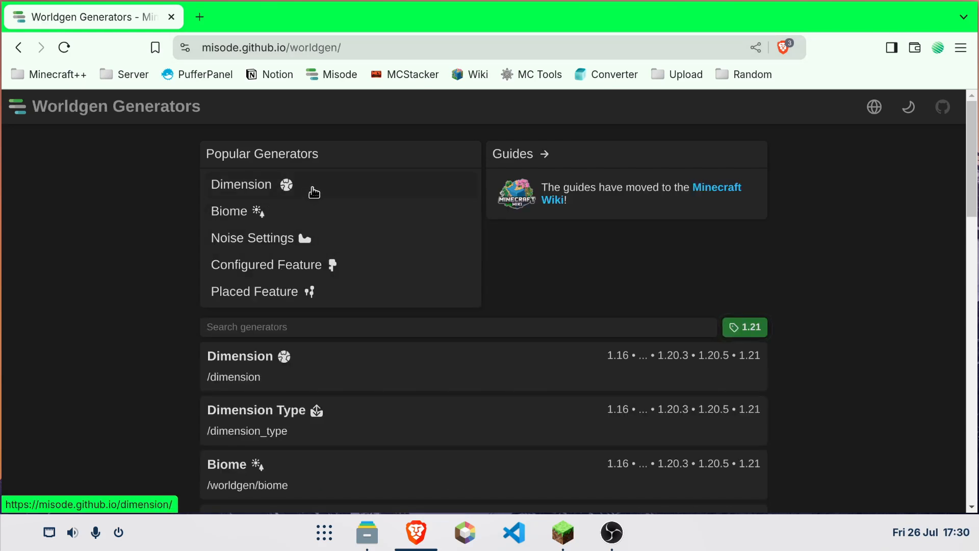
left_click(241, 184)
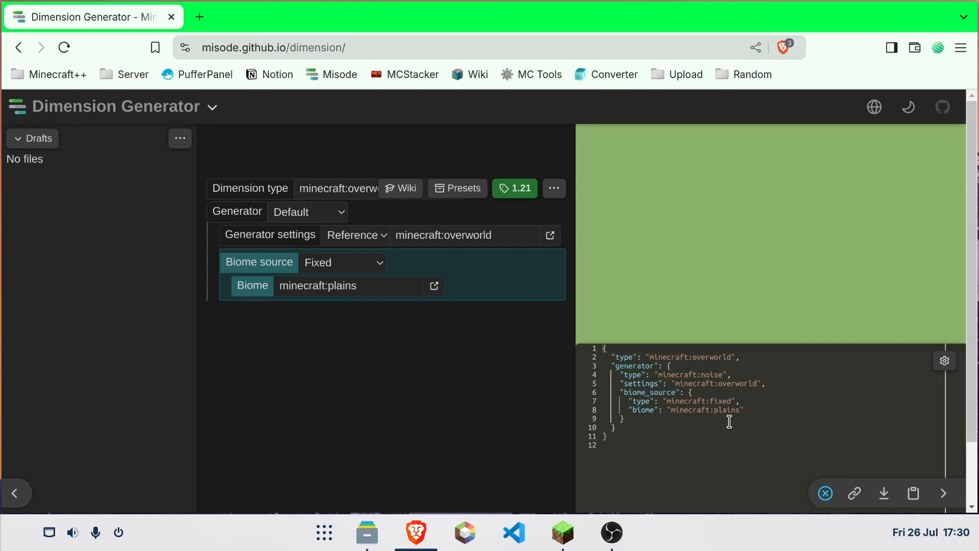
key("F11")
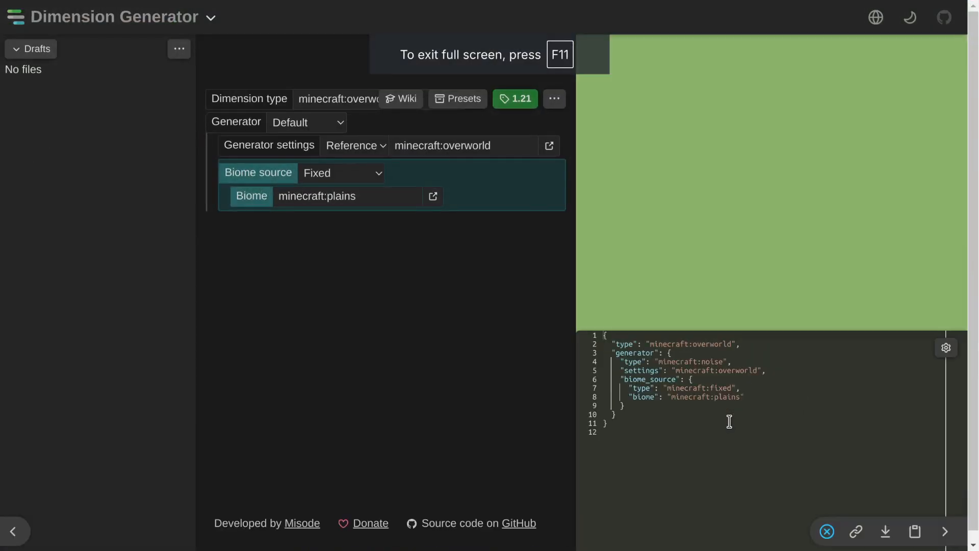
mouse_move(423, 366)
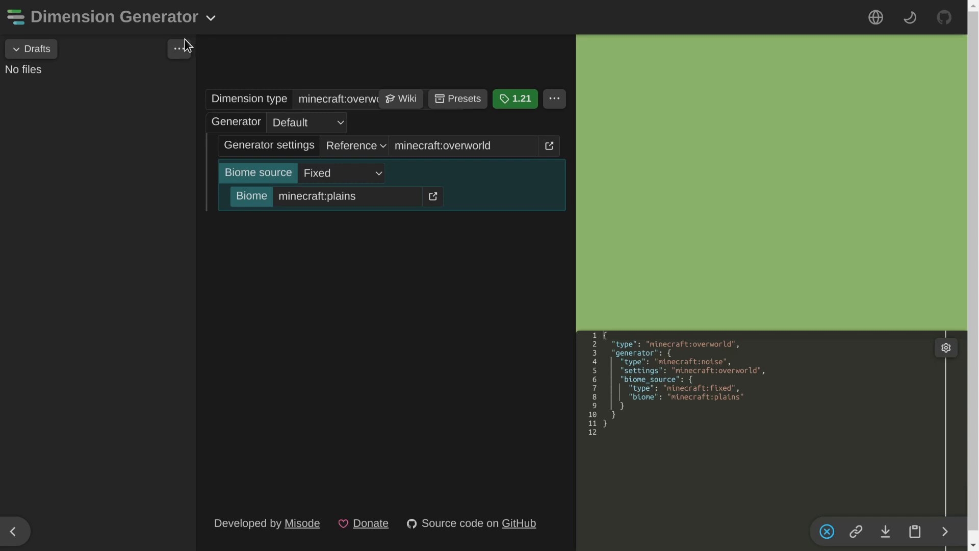
Create a new project named 'Hell Dimension' with namespace 'dimensions'
left_click(177, 49)
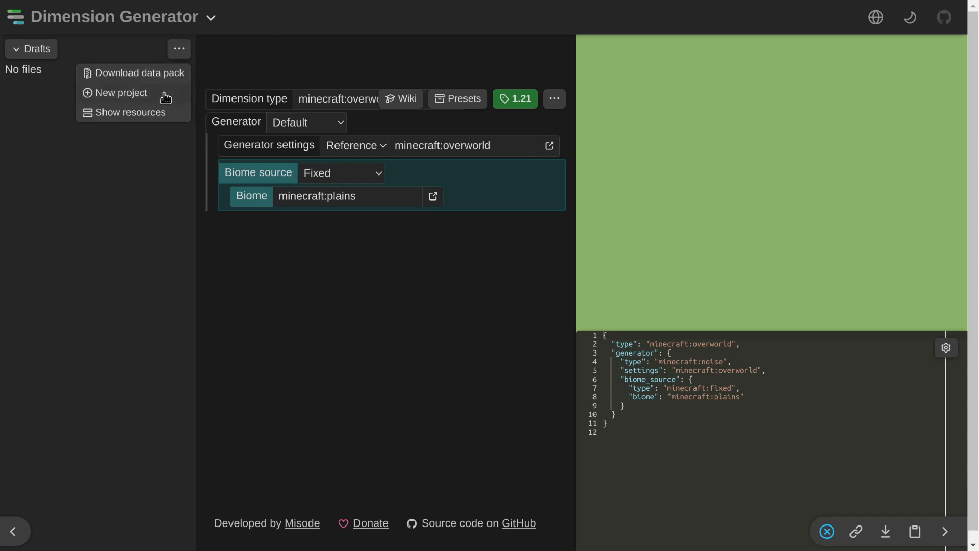
left_click(120, 93)
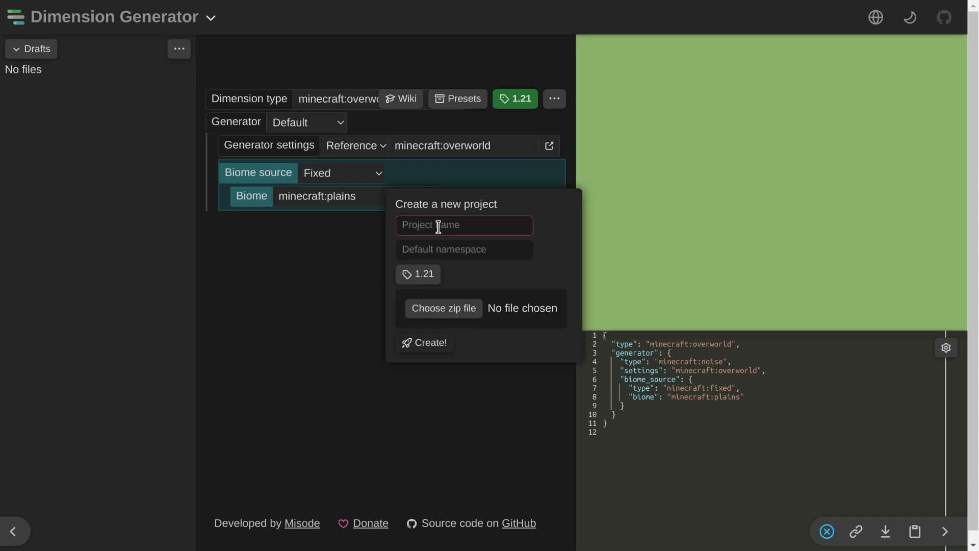
type("Dimensions")
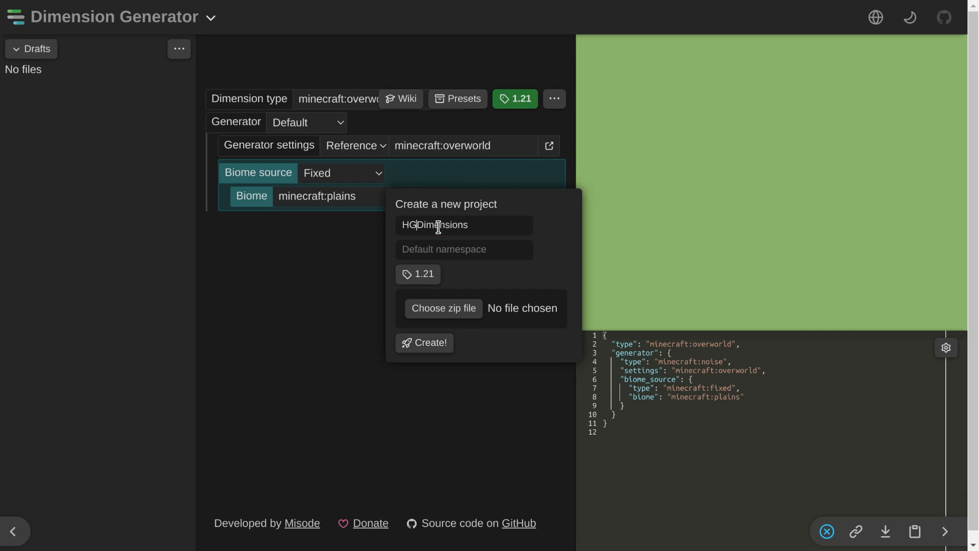
type("Hell Dimensions")
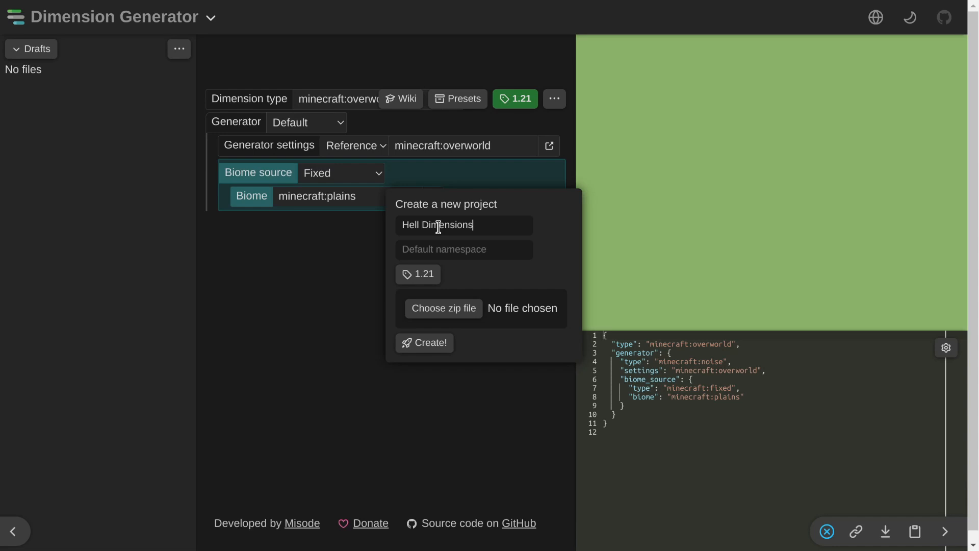
key("Backspace")
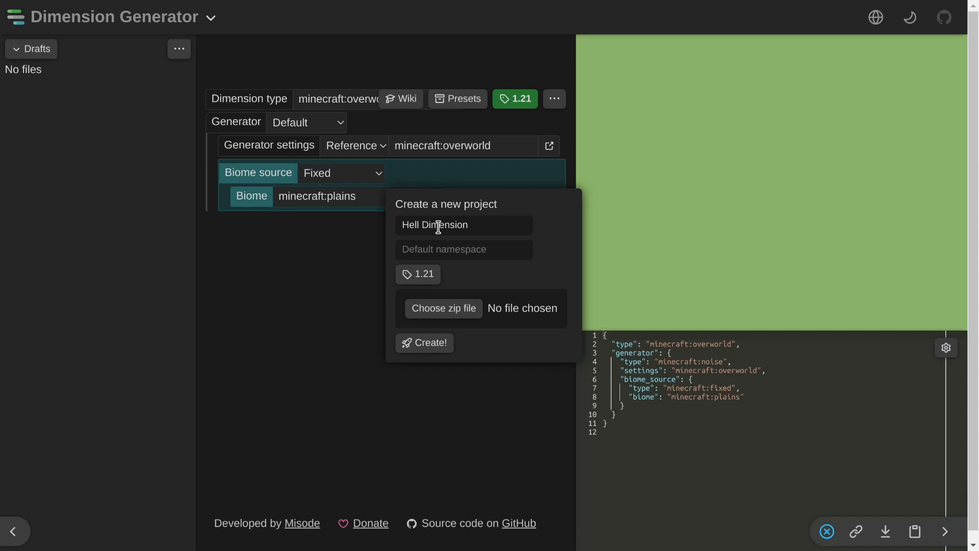
type("dimensions")
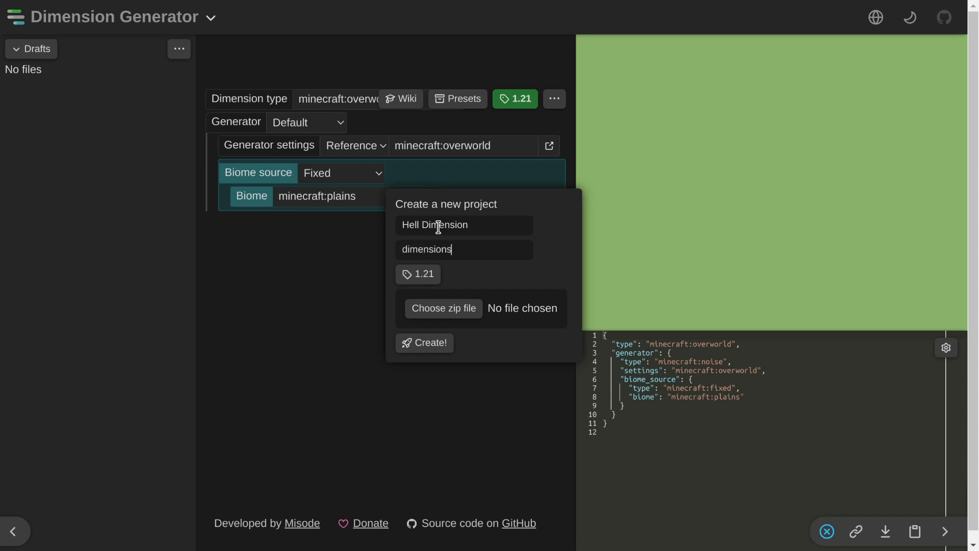
left_click(424, 343)
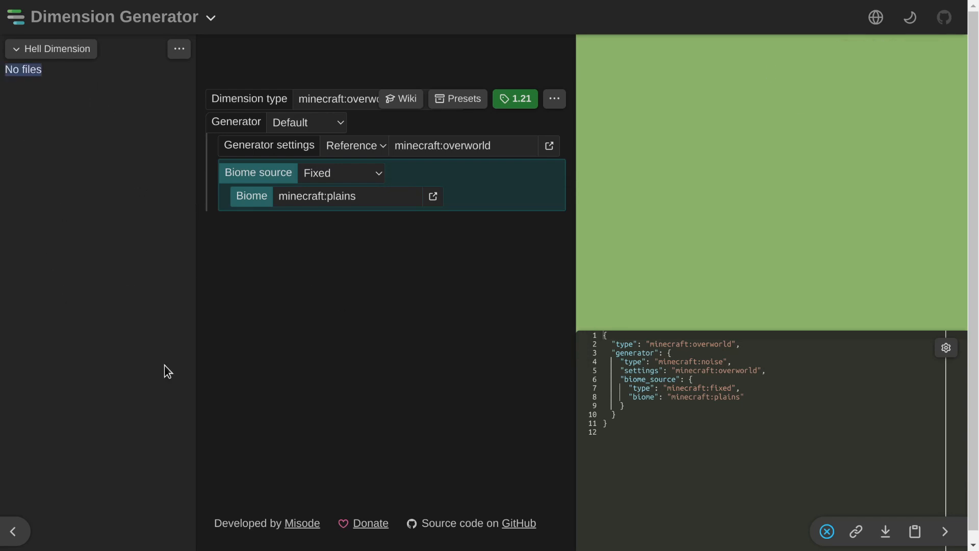
mouse_move(171, 268)
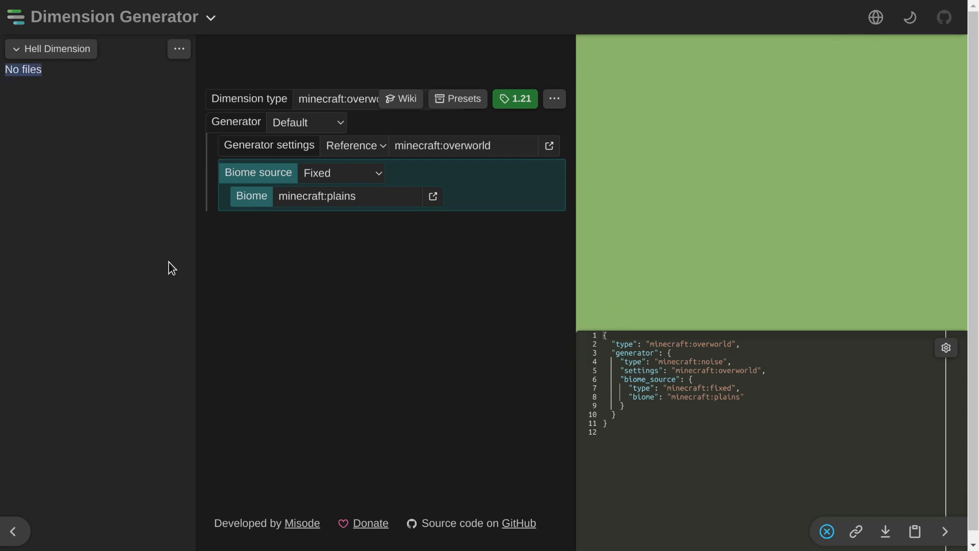
mouse_move(337, 401)
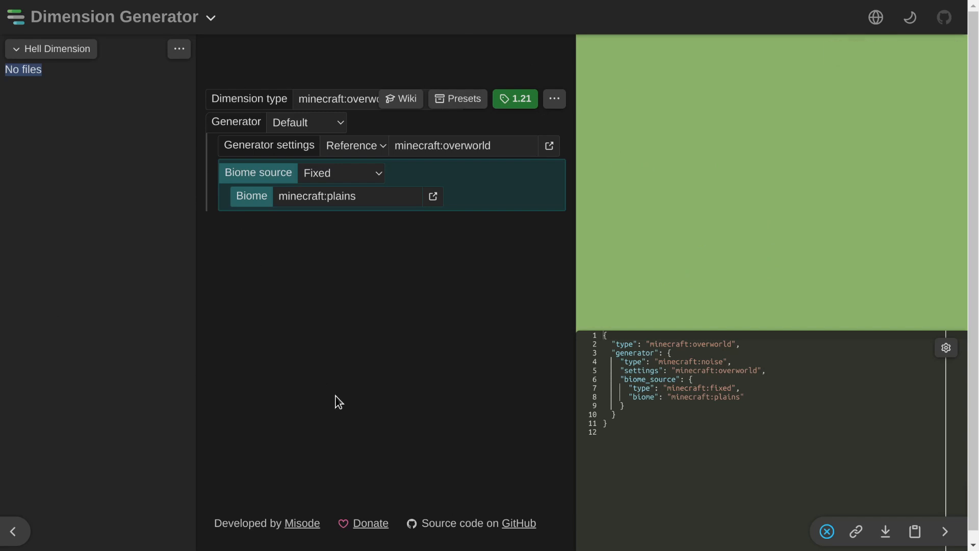
mouse_move(840, 141)
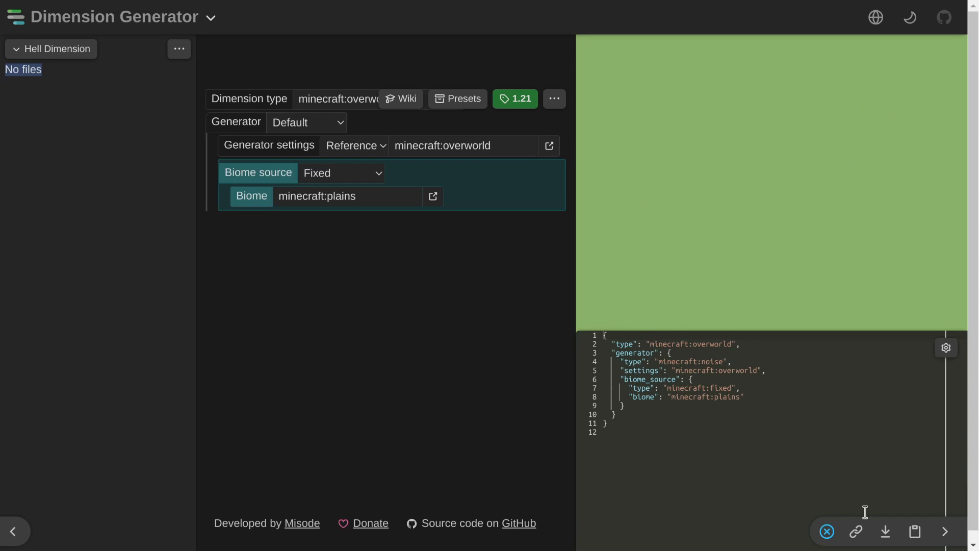
mouse_move(945, 531)
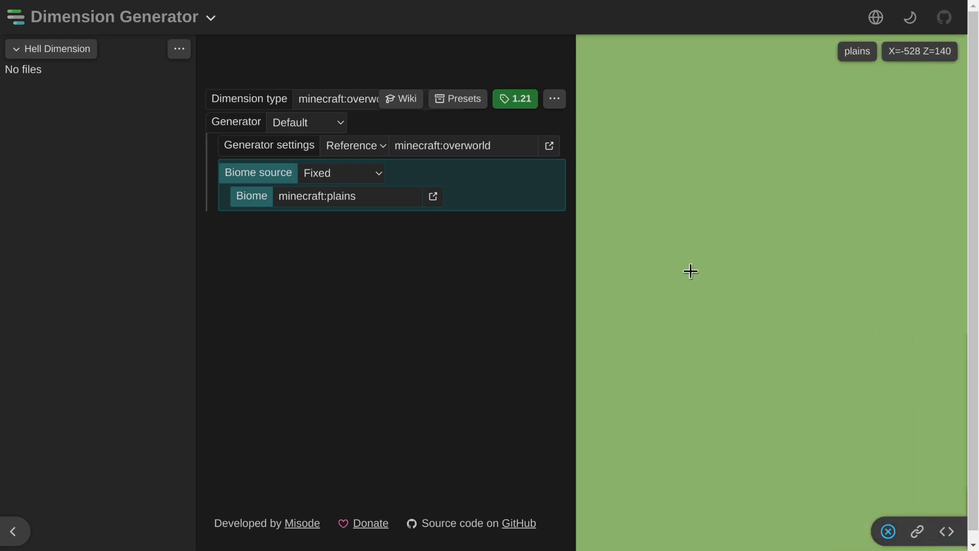
Switch the dimension to the the_nether type and view its biome map preview
left_click(354, 144)
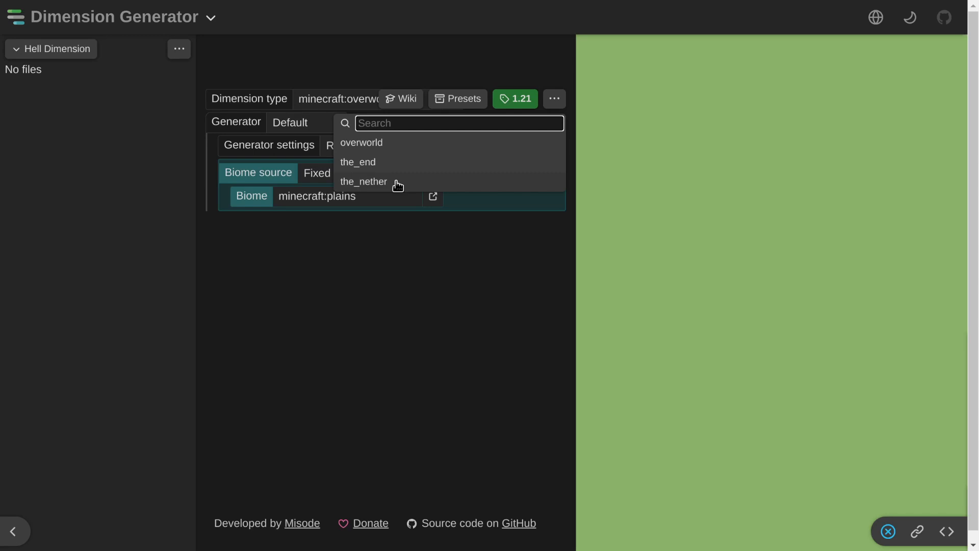
left_click(361, 143)
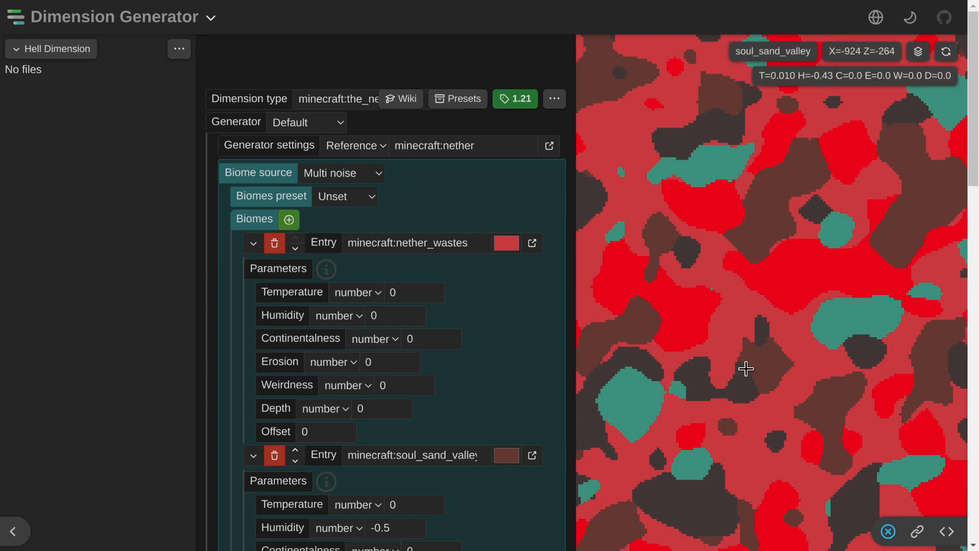
mouse_move(729, 157)
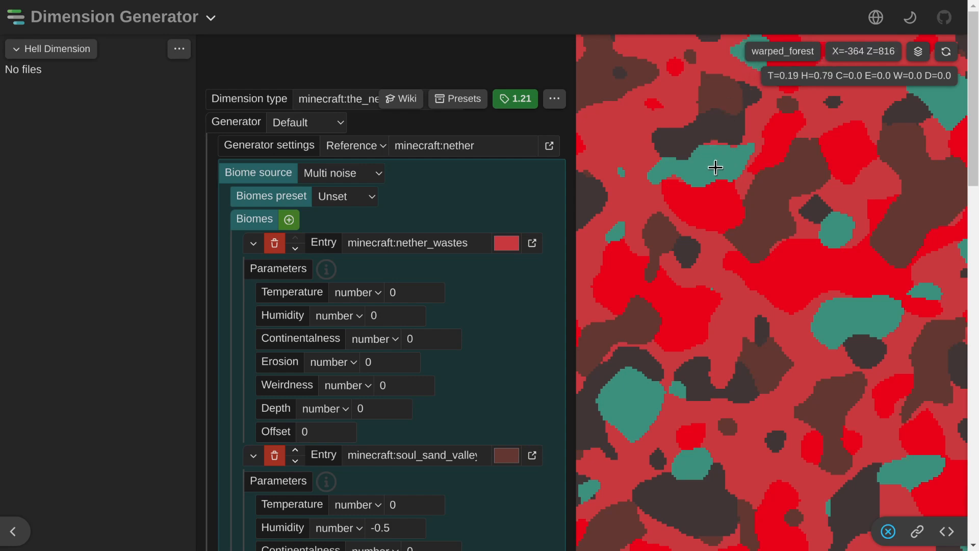
mouse_move(710, 165)
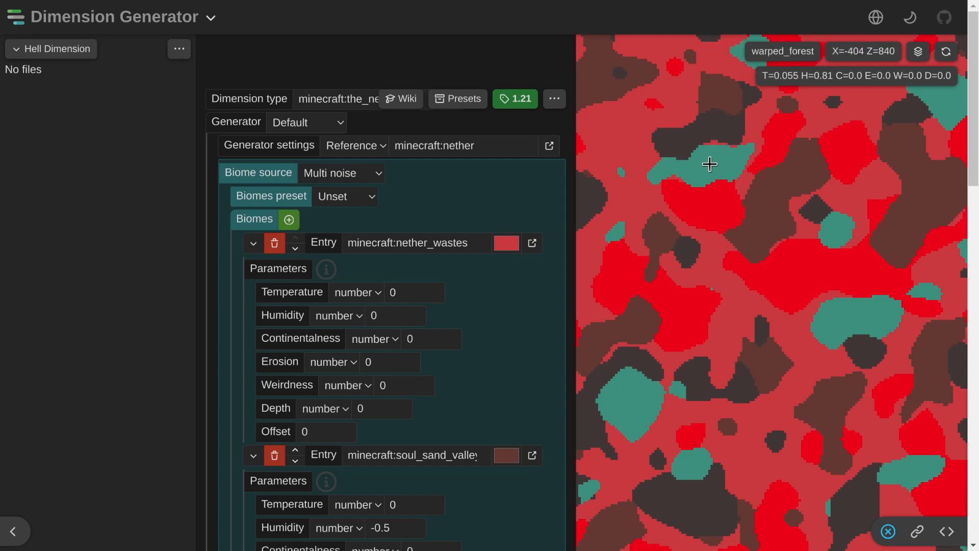
scroll("down", 3)
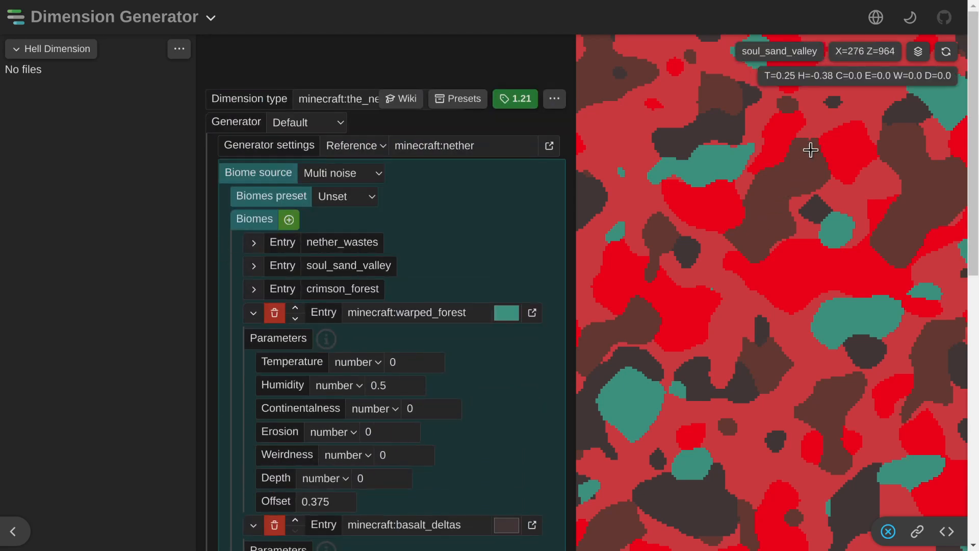
mouse_move(708, 164)
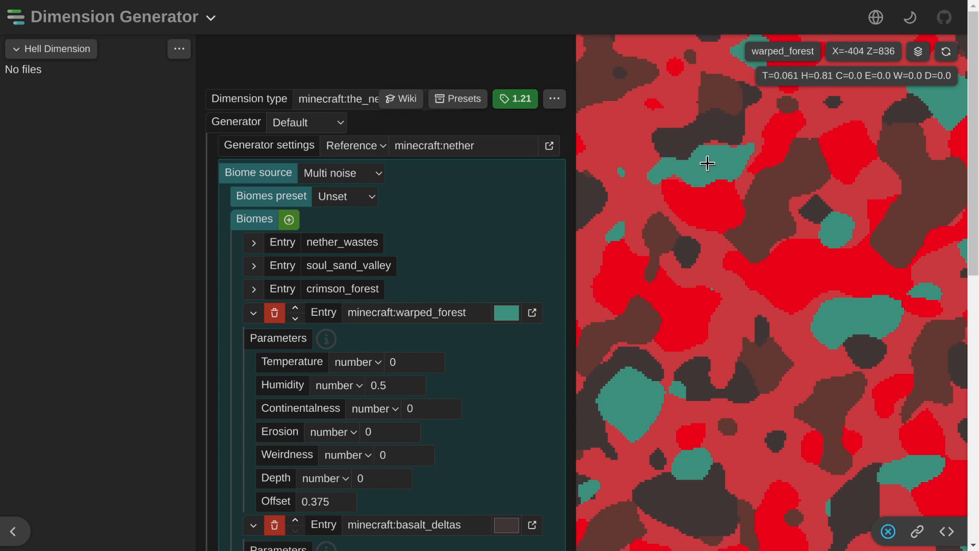
mouse_move(709, 86)
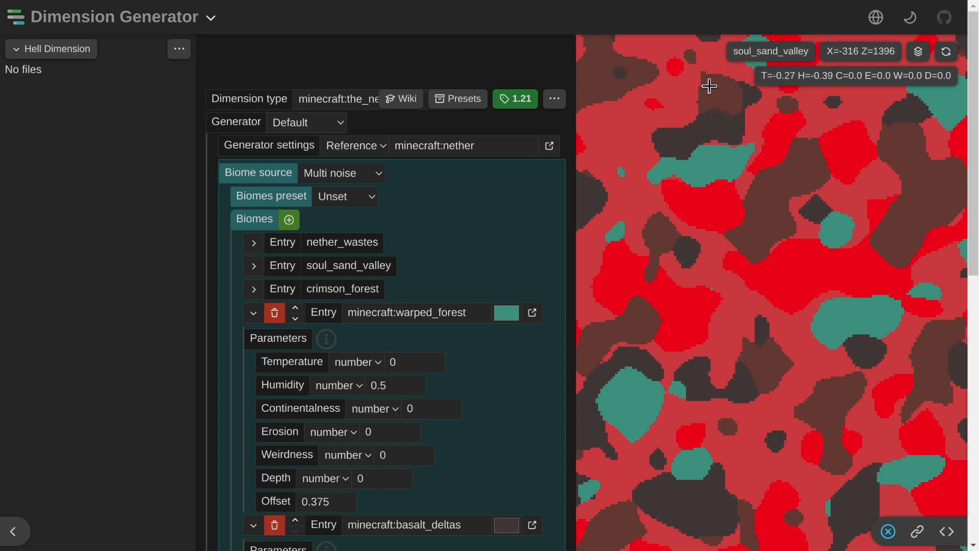
mouse_move(477, 111)
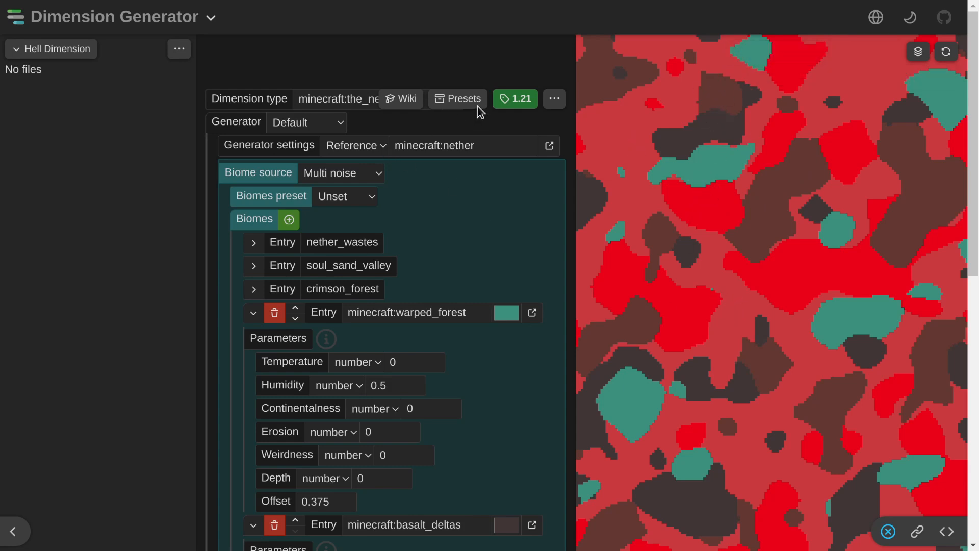
mouse_move(373, 170)
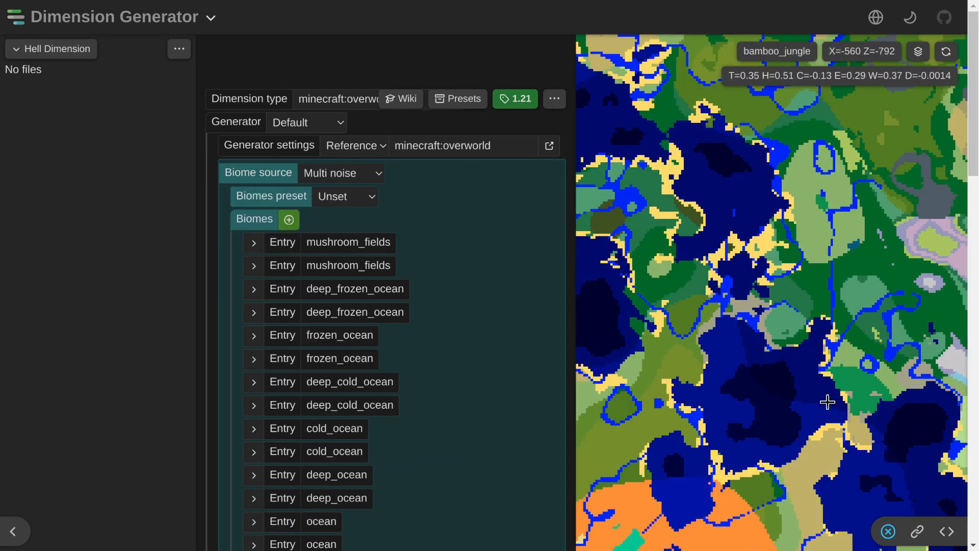
left_click_drag(828, 402, 831, 295)
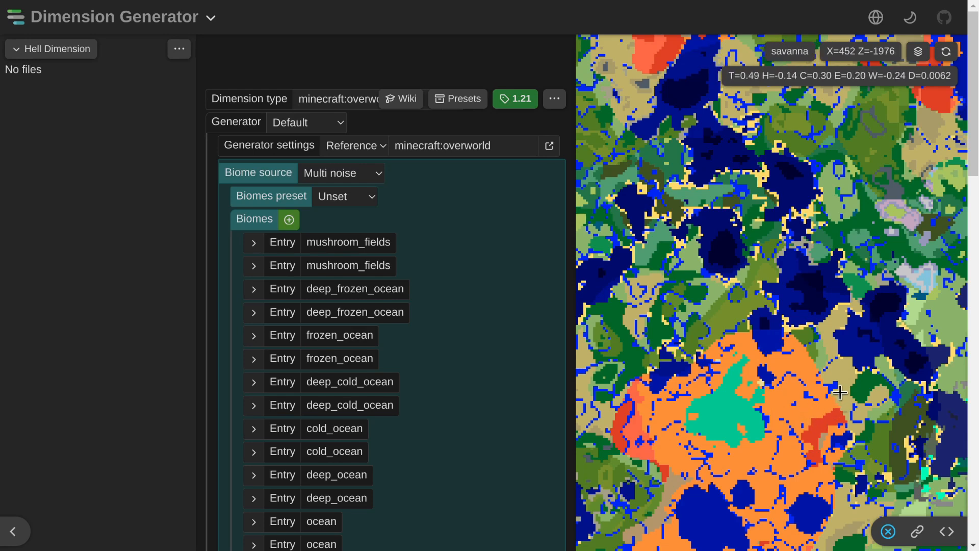
mouse_move(856, 324)
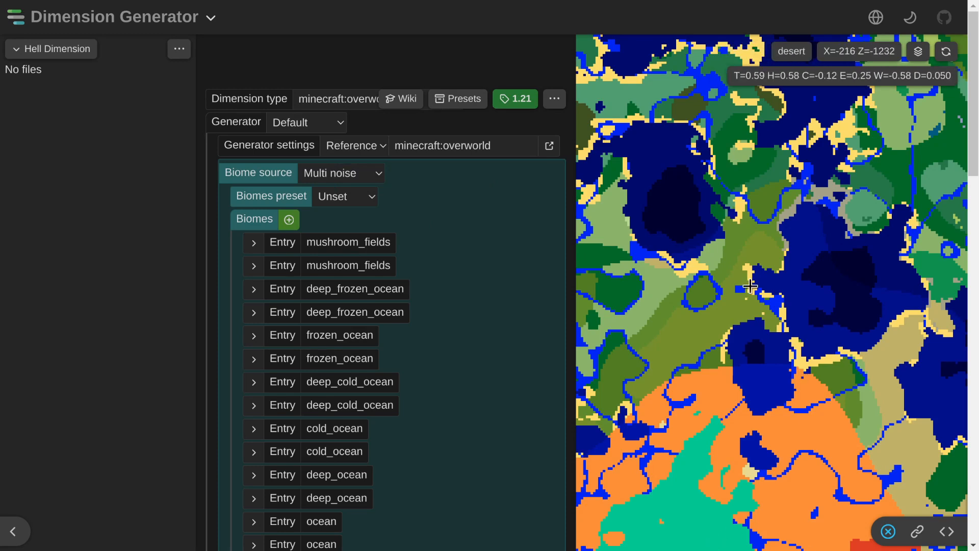
Start a new empty dimension file with a fixed minecraft:desert biome, keeping the overworld type
left_click(553, 99)
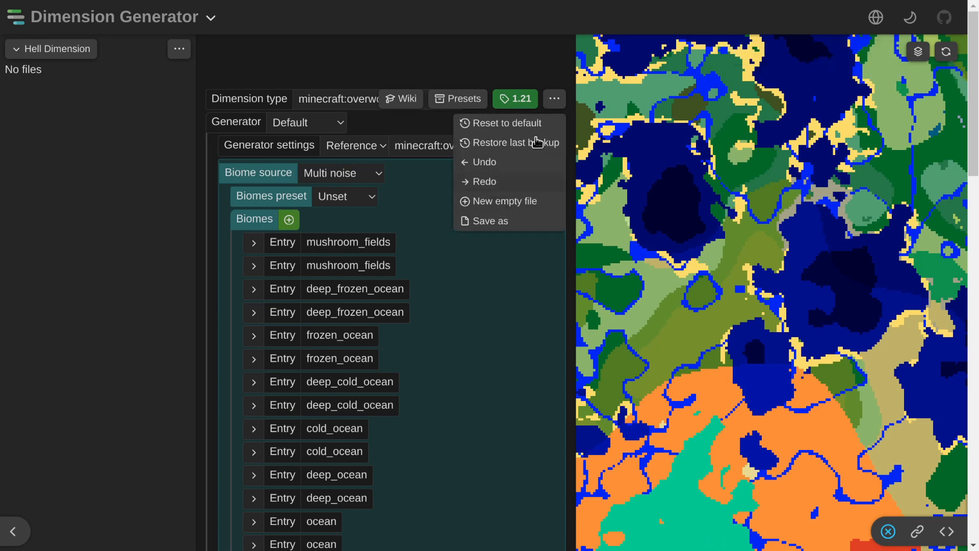
mouse_move(531, 220)
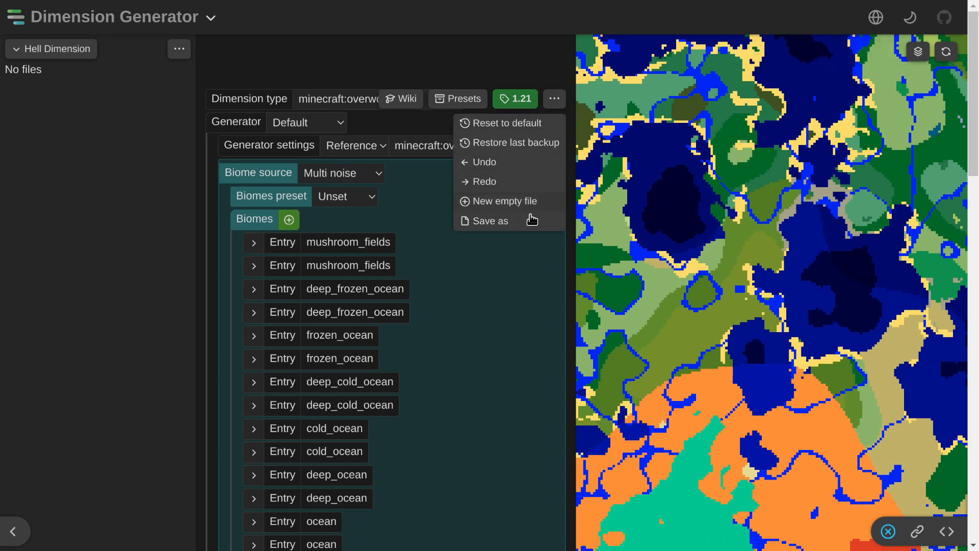
left_click(507, 122)
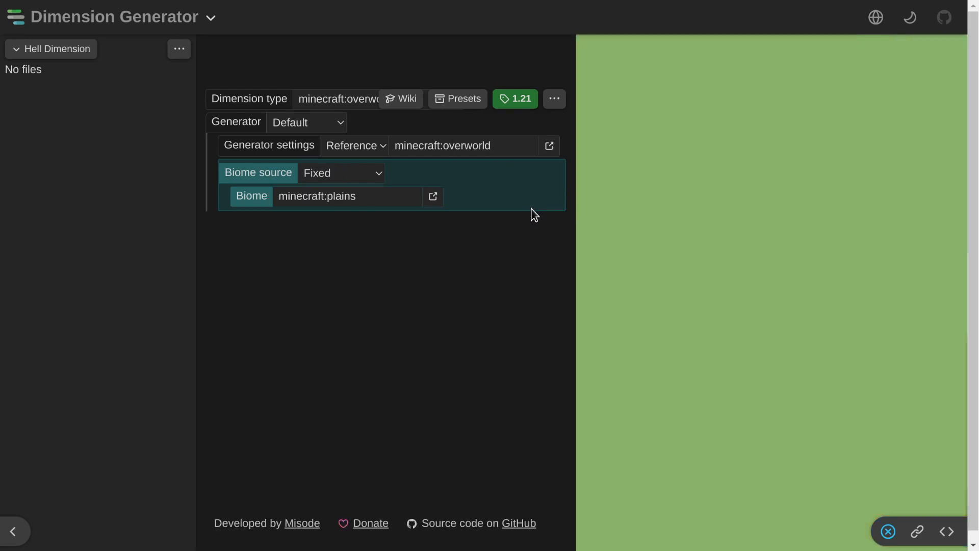
left_click(340, 174)
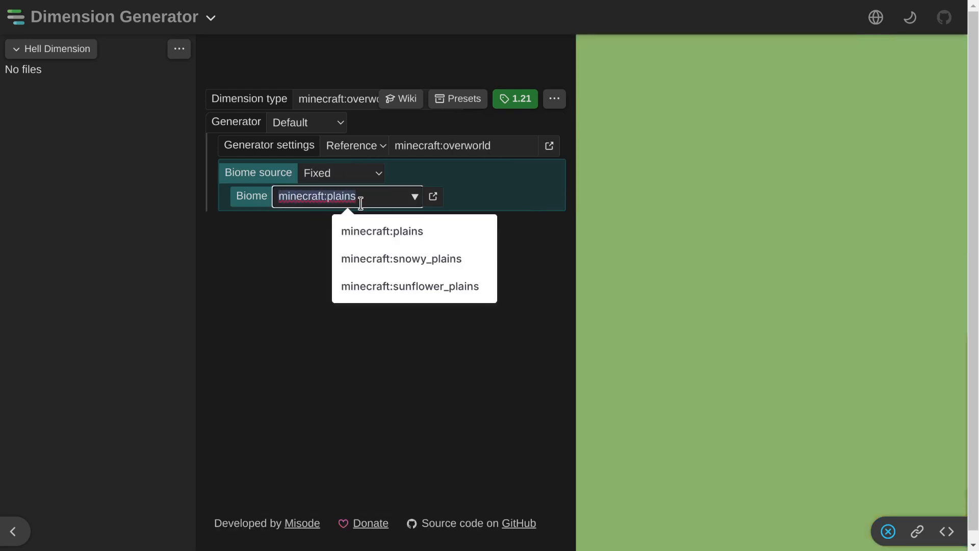
mouse_move(381, 231)
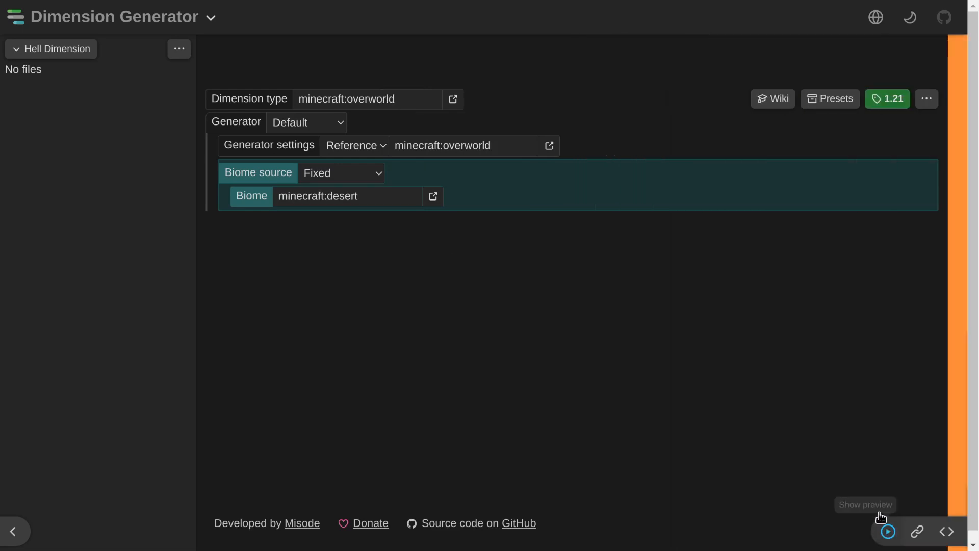
left_click(365, 99)
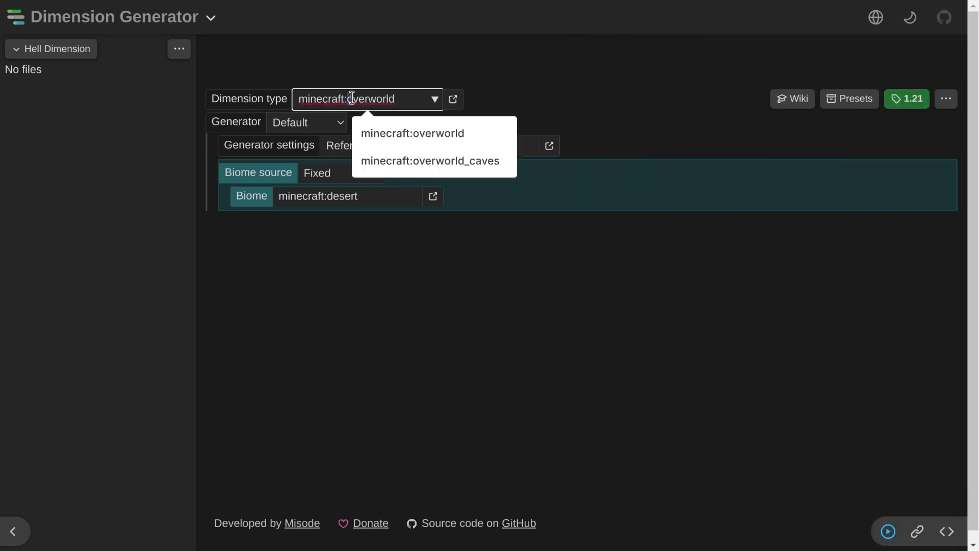
left_click(411, 133)
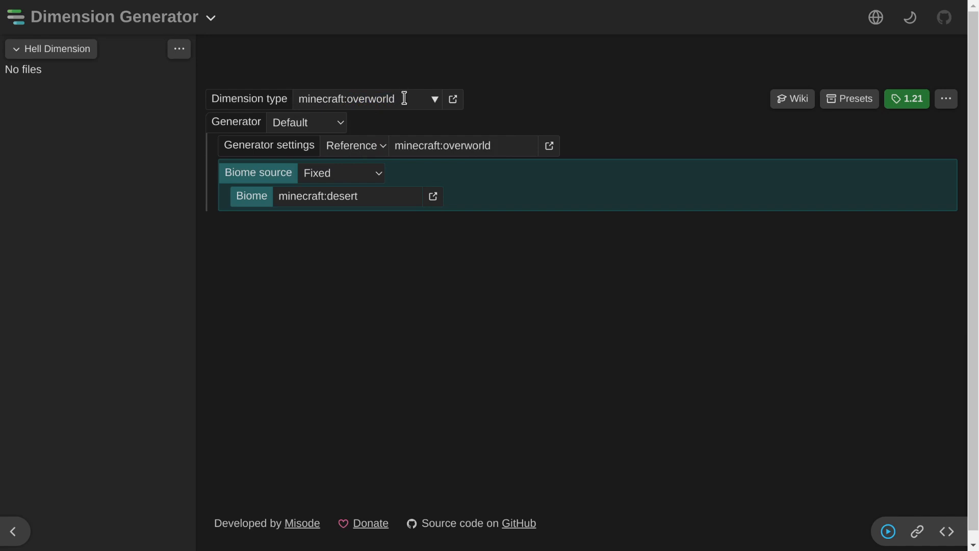
Keep the Default generator and reference minecraft:floating_islands terrain settings
left_click(306, 122)
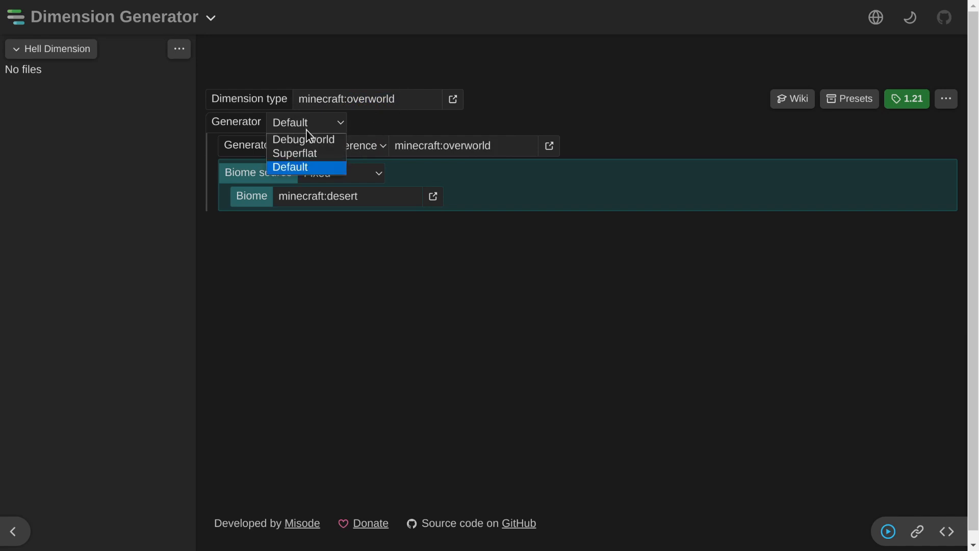
left_click(290, 167)
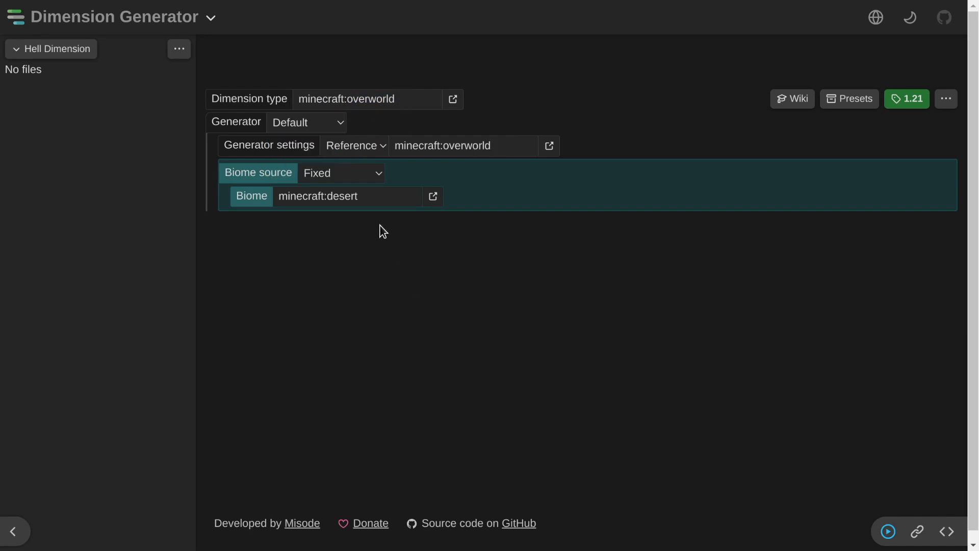
left_click(462, 146)
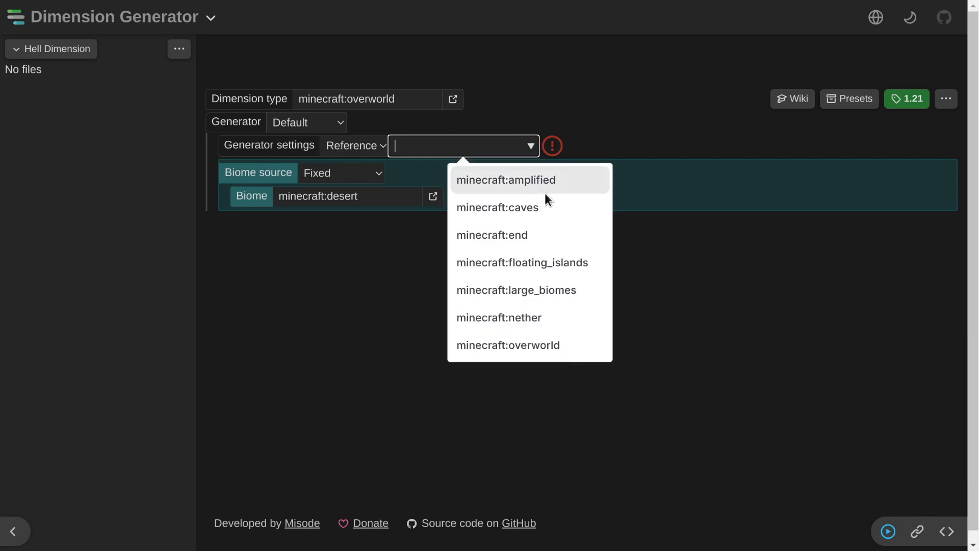
mouse_move(609, 268)
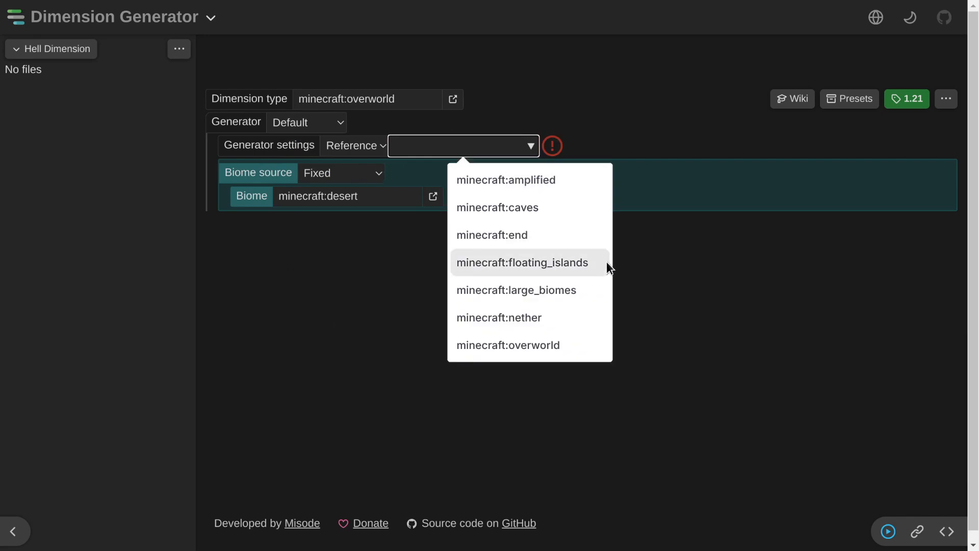
left_click(462, 146)
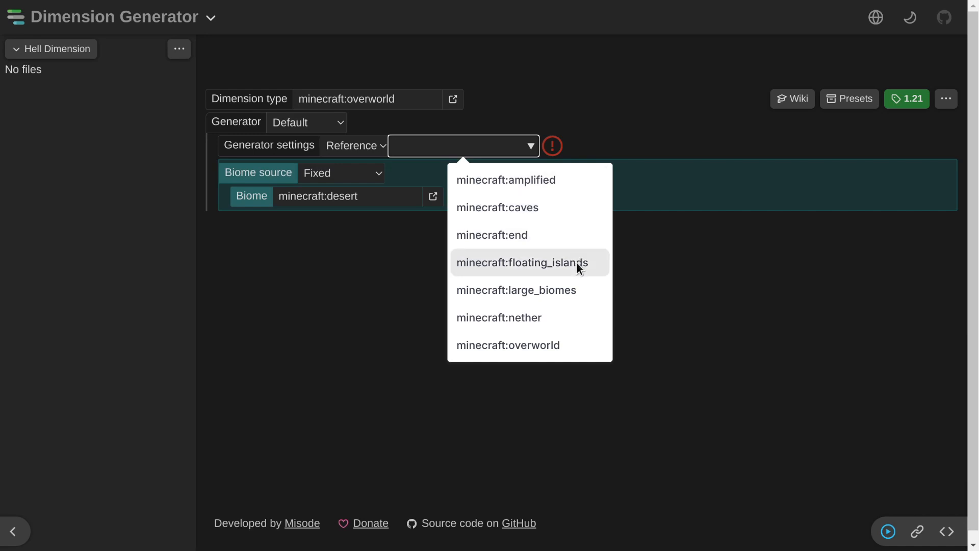
left_click(522, 262)
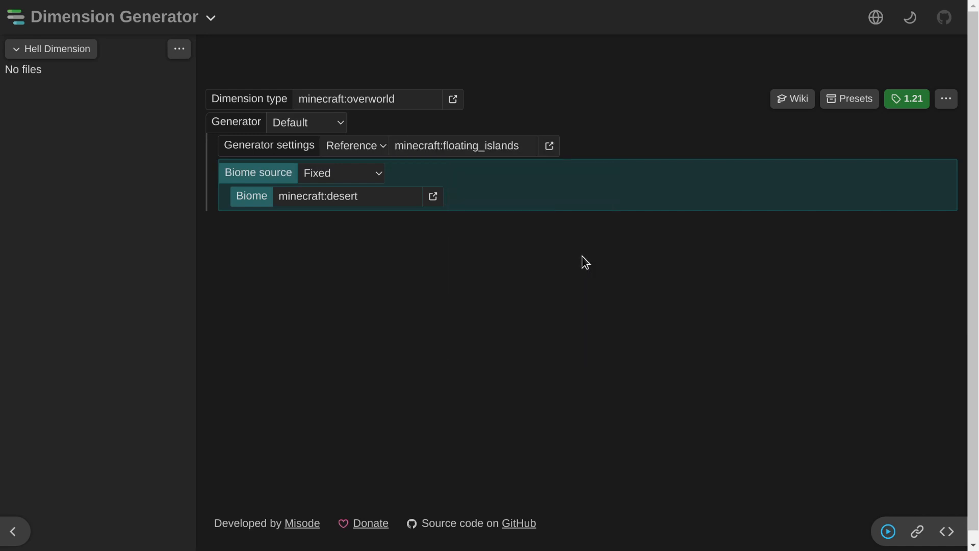
left_click(456, 145)
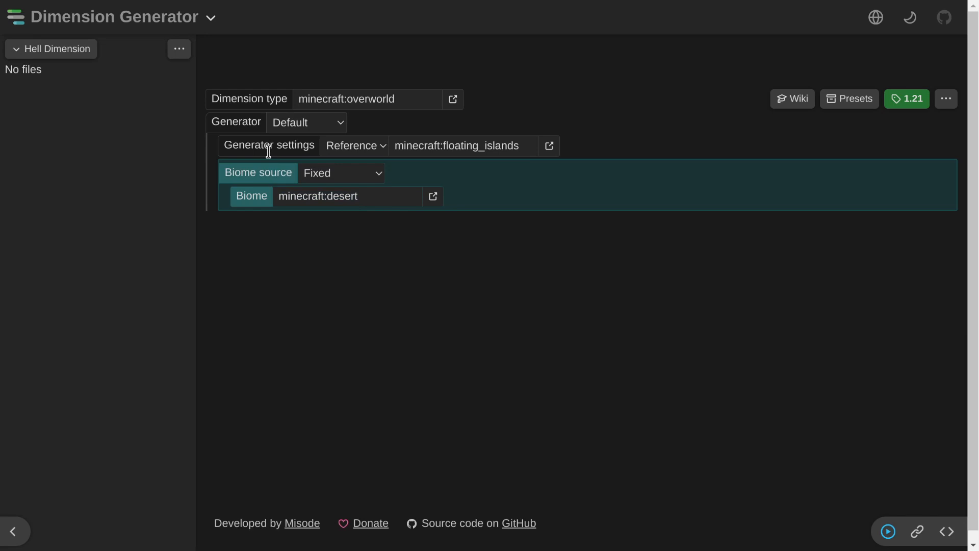
Save the dimension into the project as hell.json under data/dimensions/dimension
left_click(946, 99)
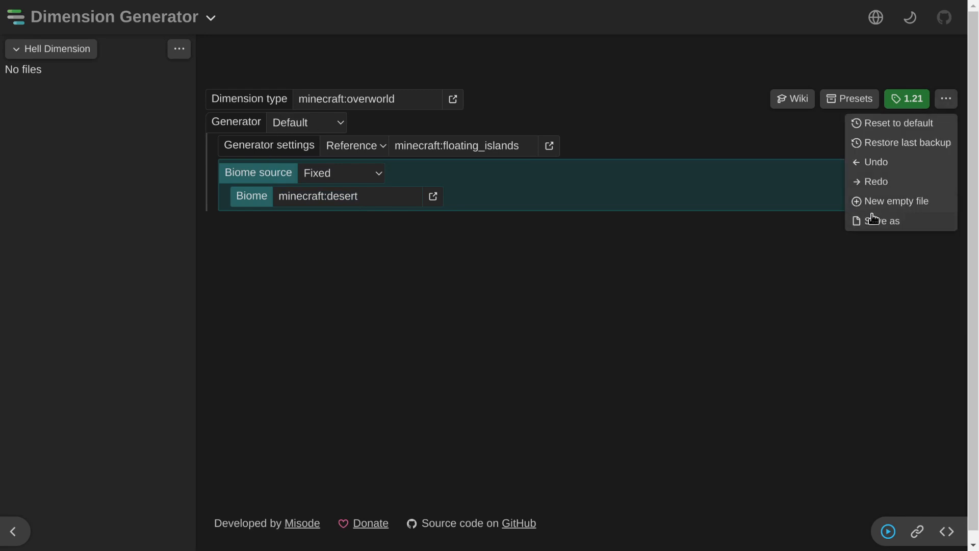
left_click(882, 221)
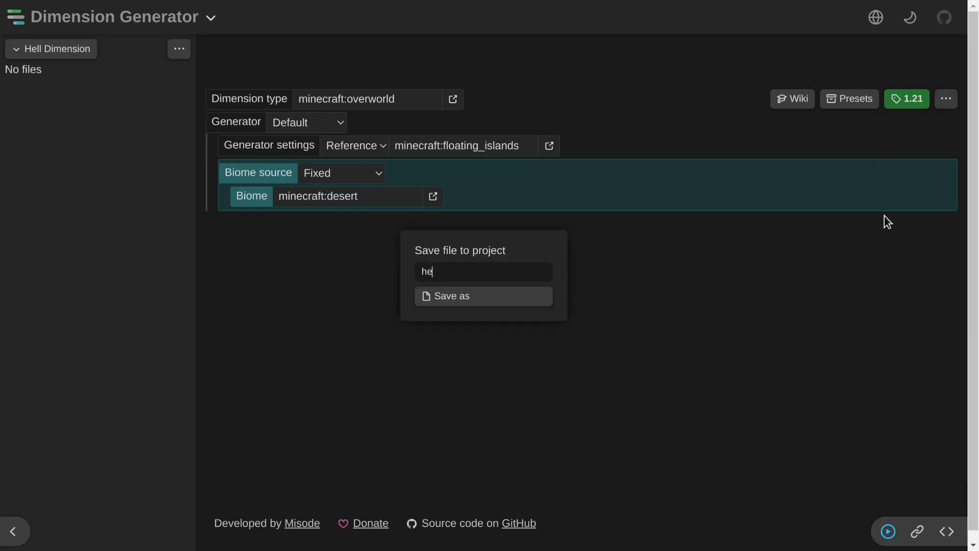
left_click(483, 296)
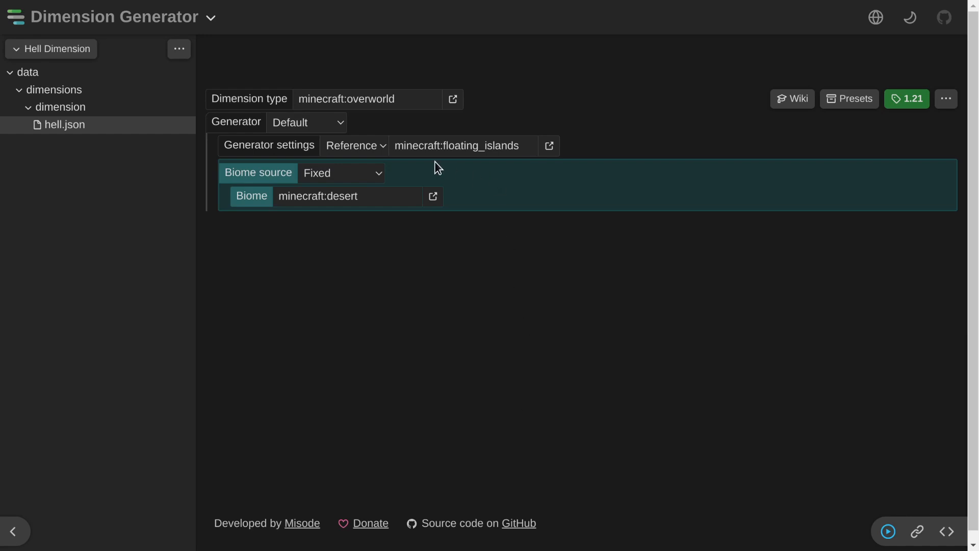
mouse_move(453, 278)
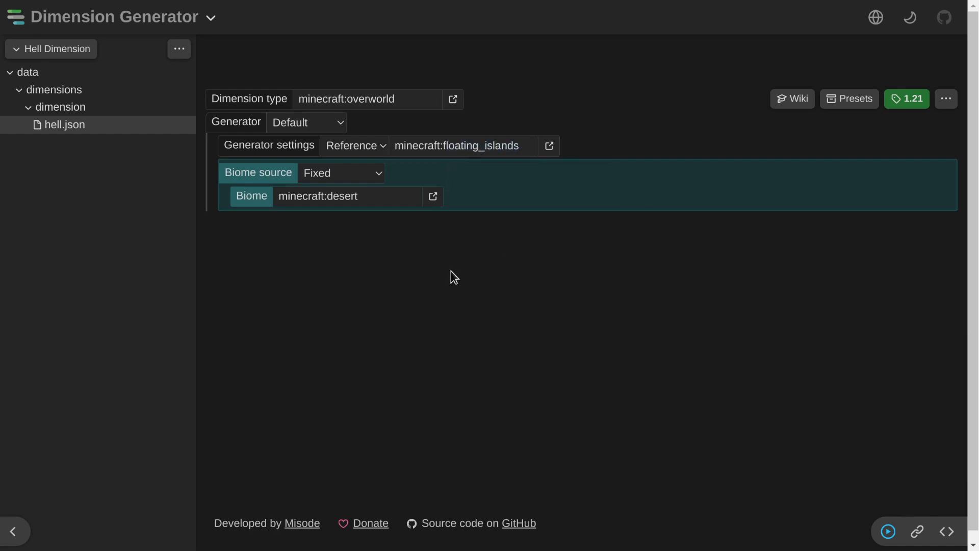
mouse_move(278, 338)
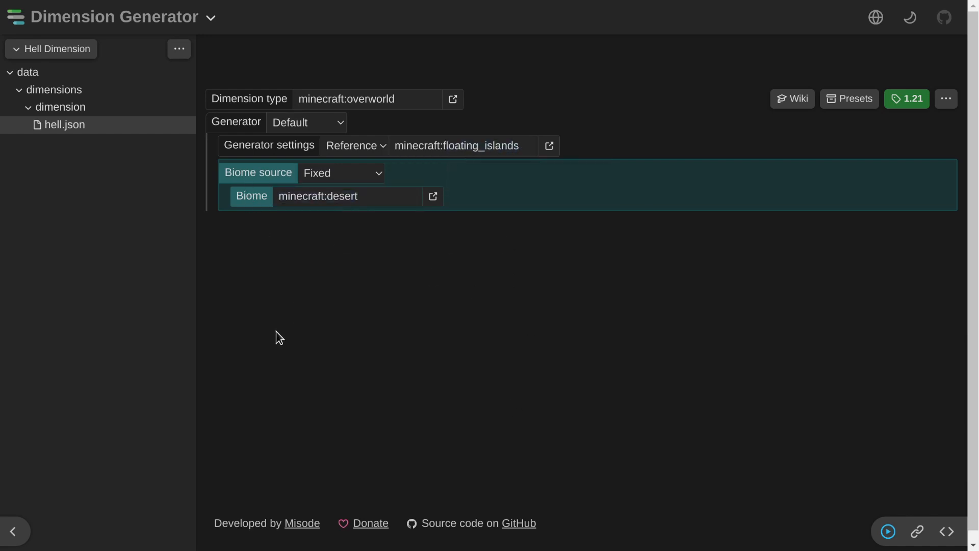
mouse_move(83, 209)
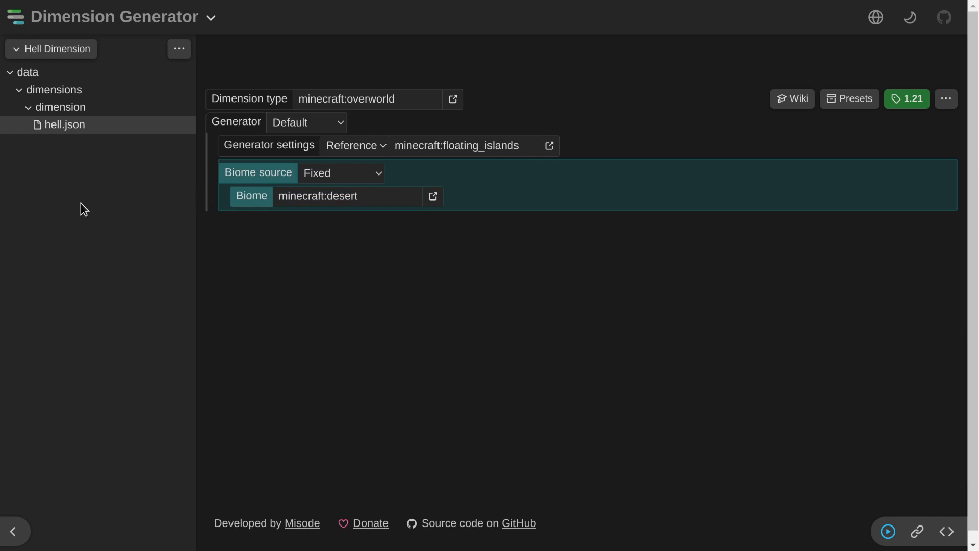
mouse_move(347, 130)
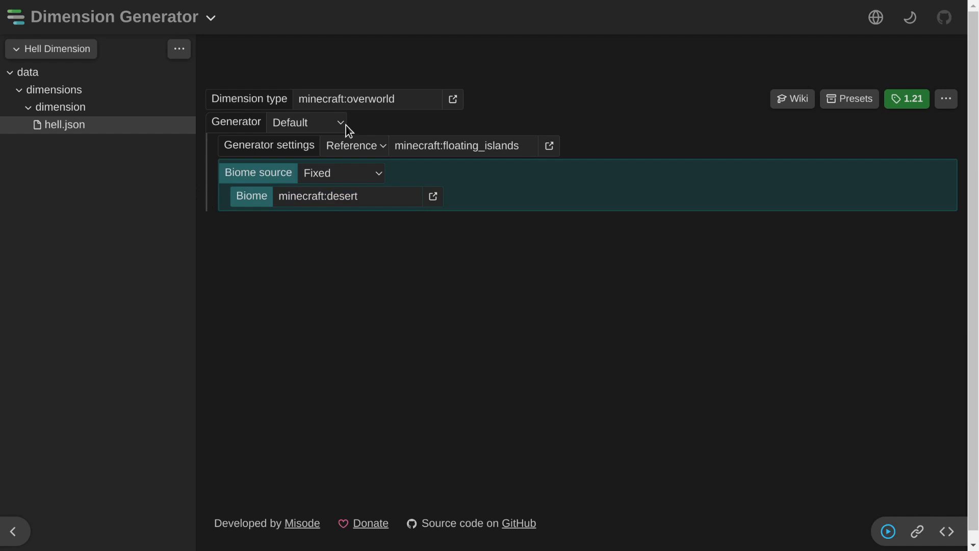
left_click(178, 49)
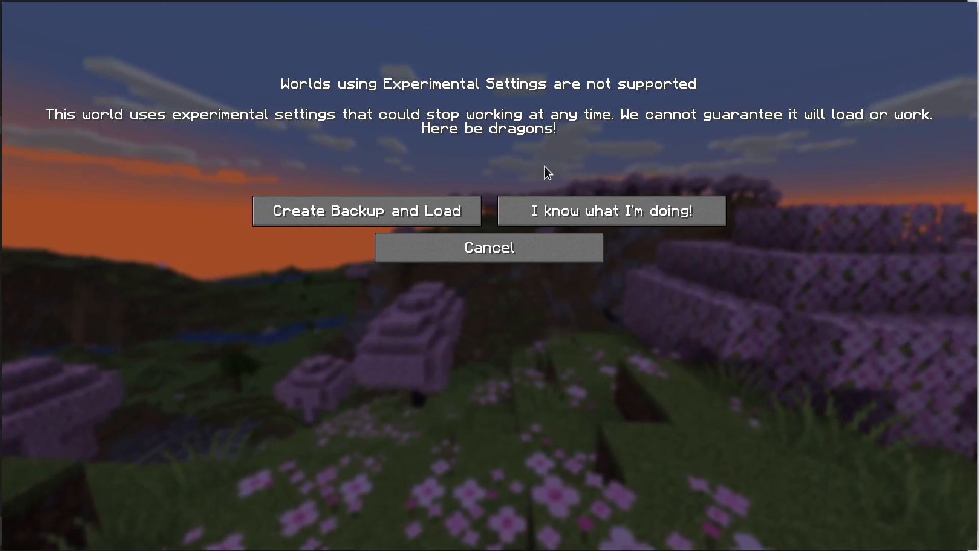
Load the world, list datapacks, and run /execute in dimensions:hell run tp ~ 10 ~
left_click(610, 210)
type("/")
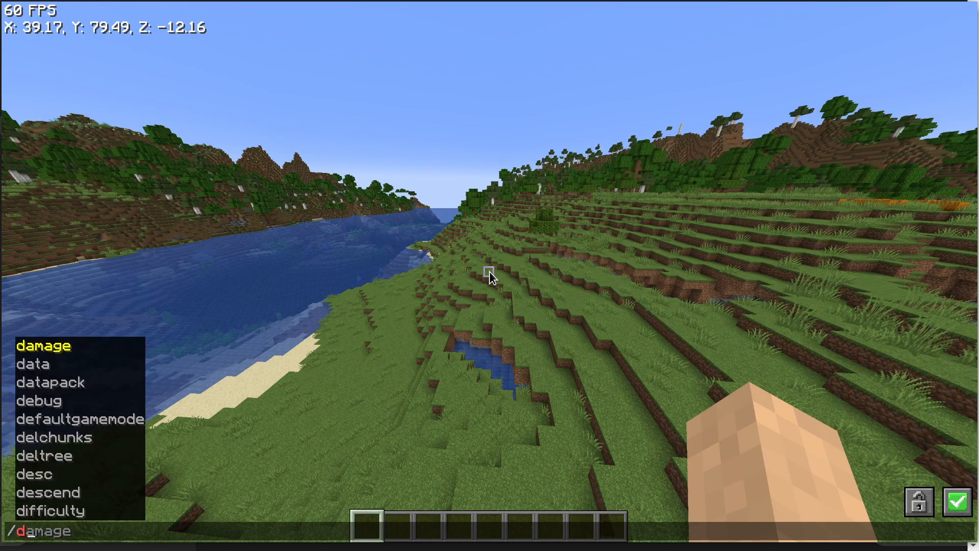
type("datapack list")
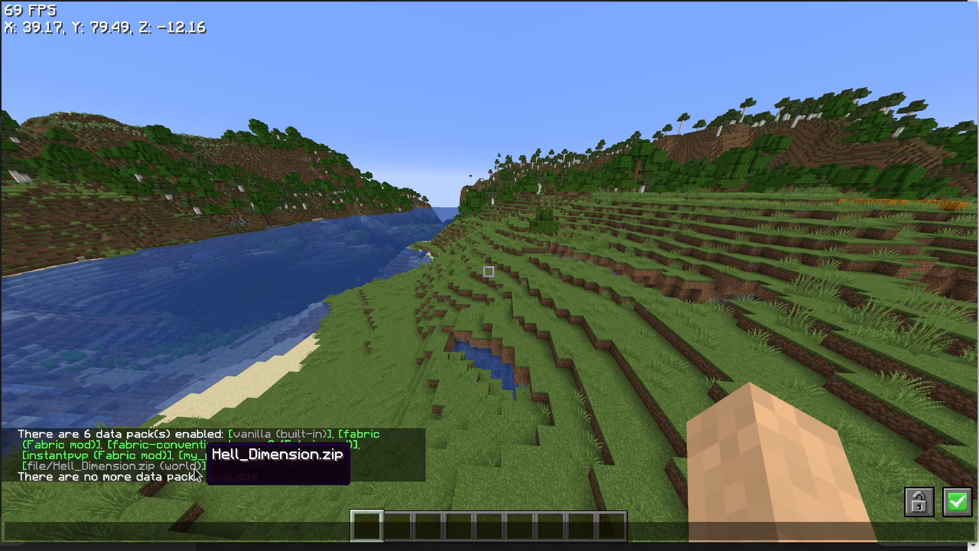
type("/execute in dimensions:hell")
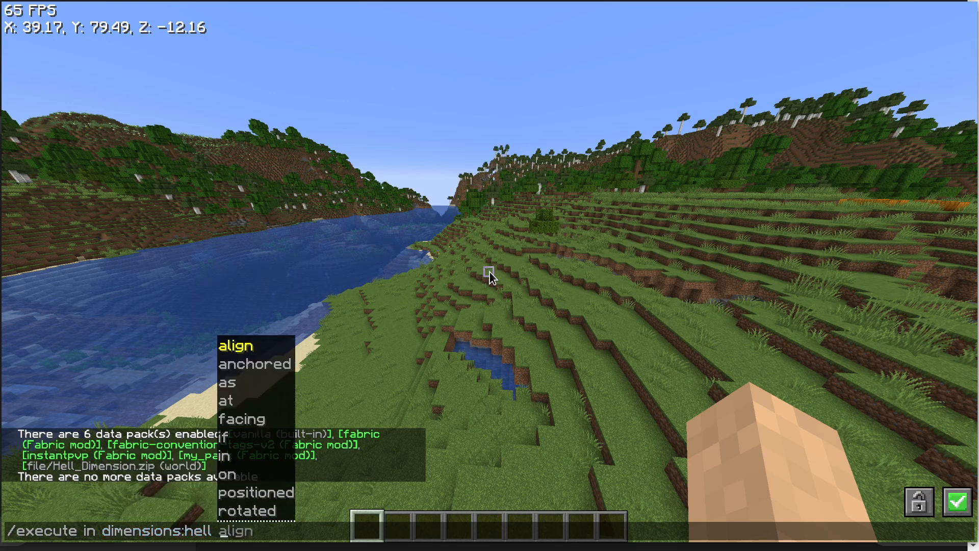
type("run")
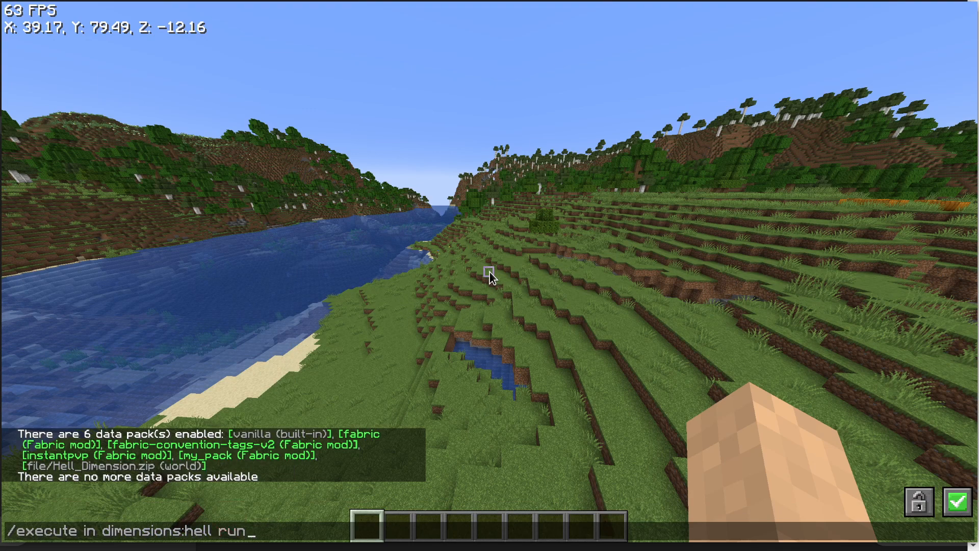
type("tp ~ 10 ~")
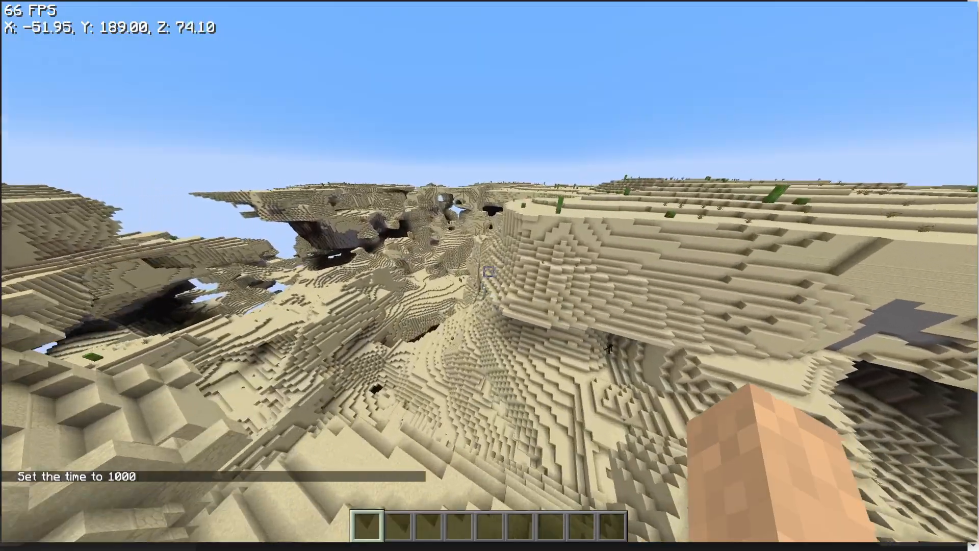
Pause the game and leave it from the Game Menu
key("Escape")
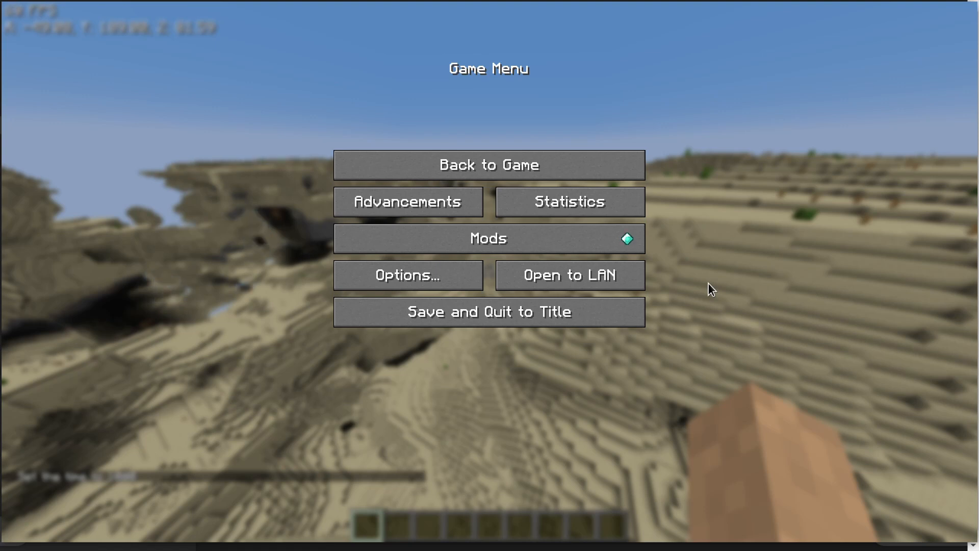
left_click(489, 312)
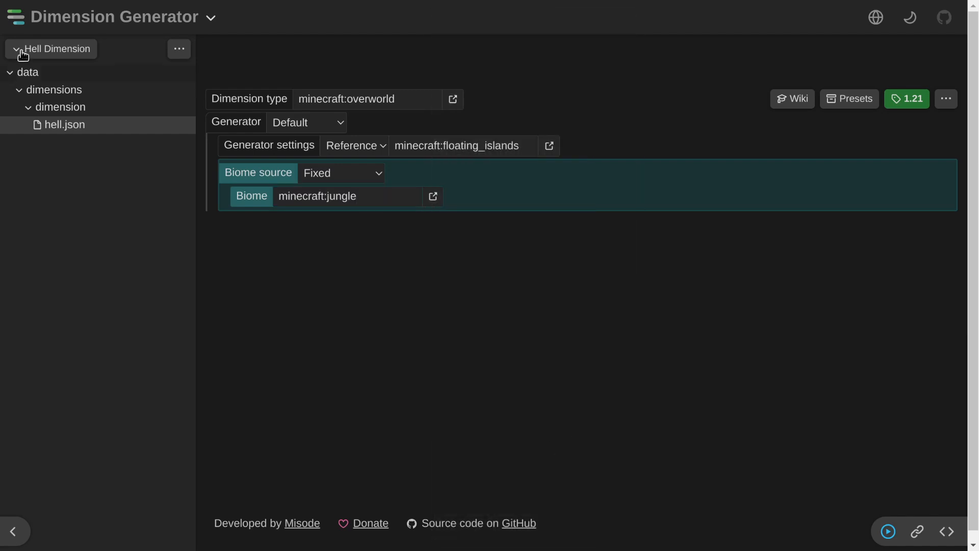
mouse_move(159, 79)
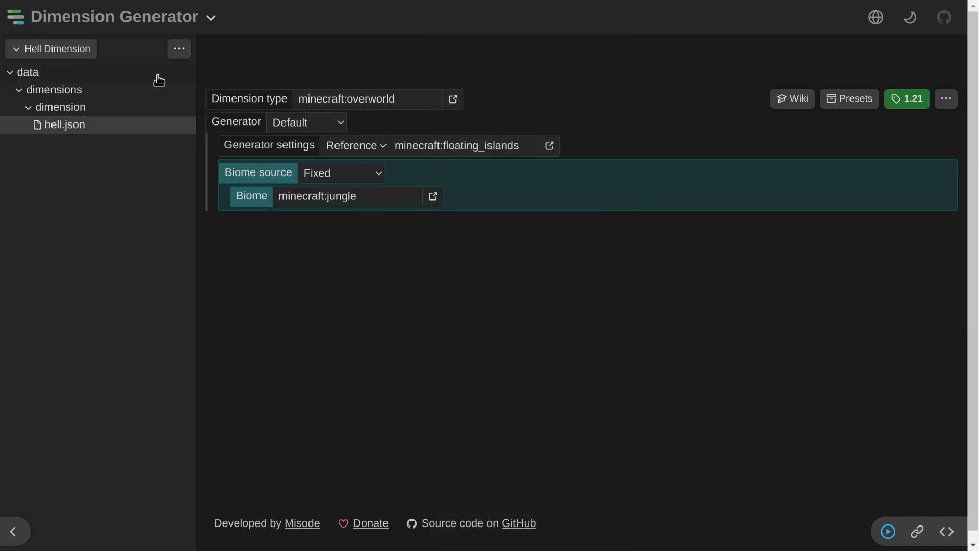
left_click(886, 532)
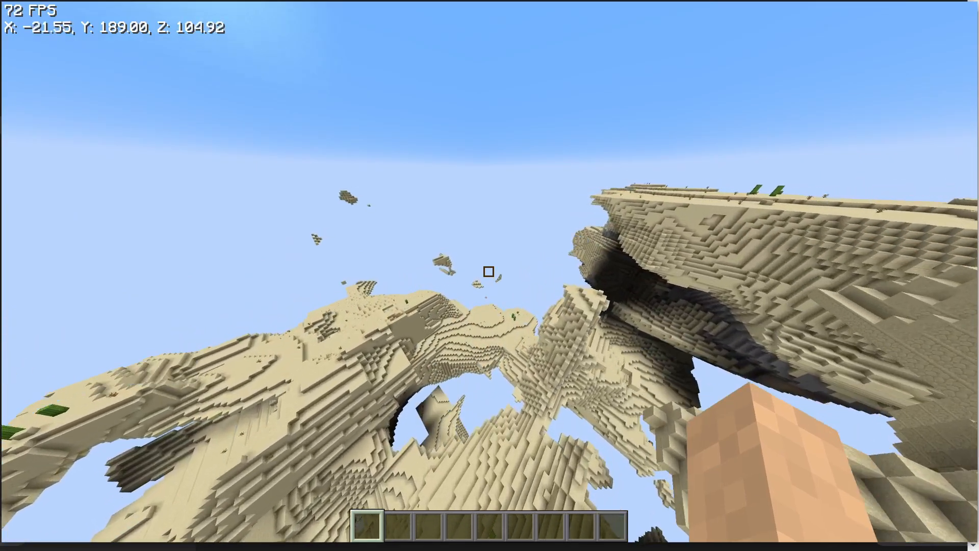
Resume playing and fly across the hell dimension's sandy floating islands
key("F3")
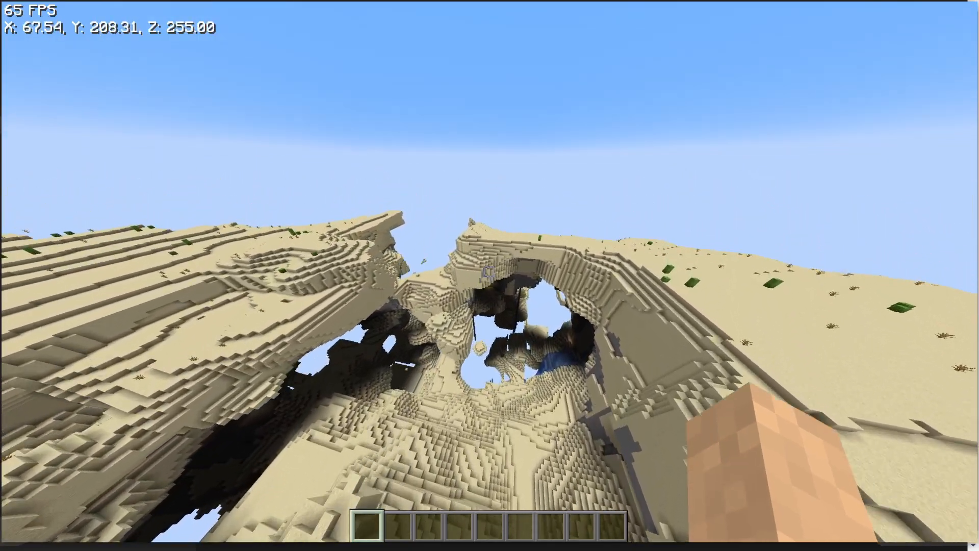
mouse_move(490, 276)
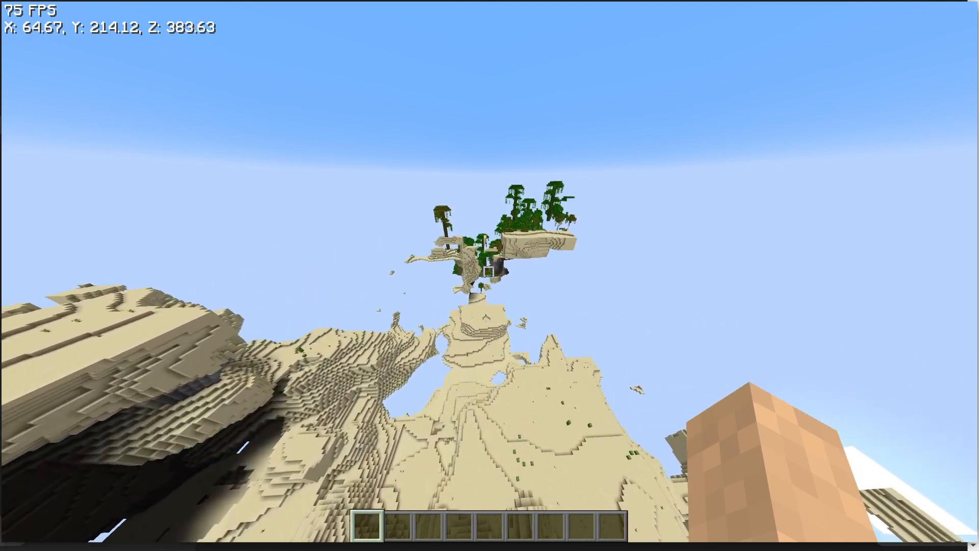
mouse_move(490, 275)
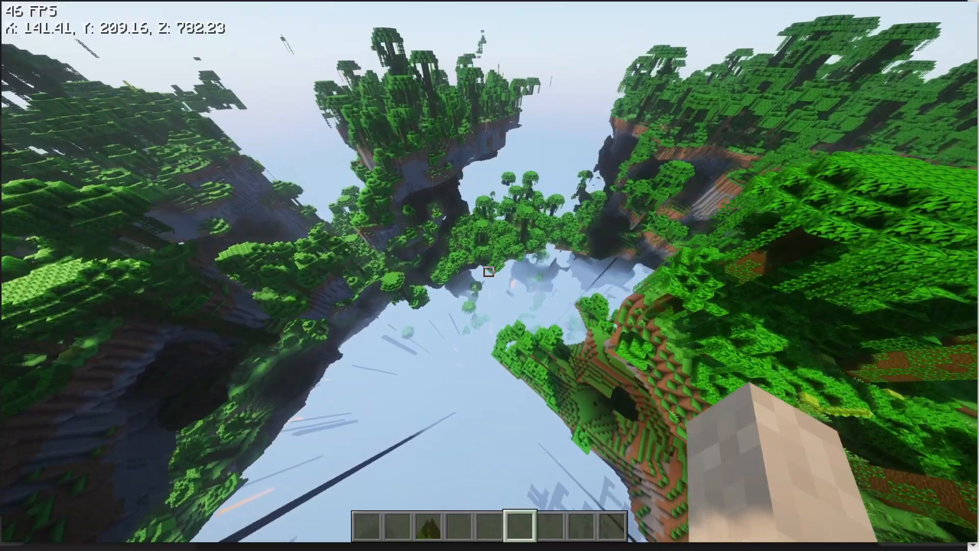
mouse_move(490, 274)
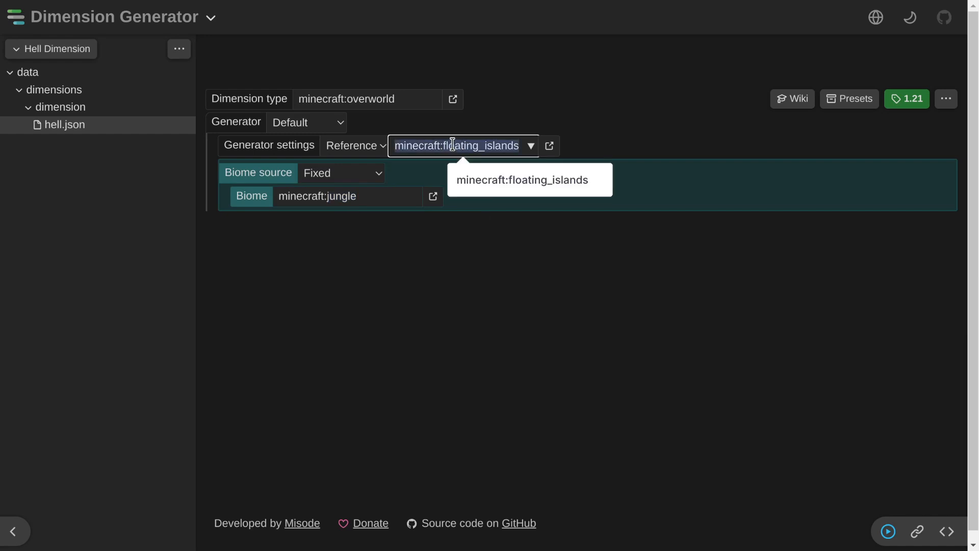
Clear the fixed biome value from hell.json and open the custom dimensions wiki page
left_click(473, 300)
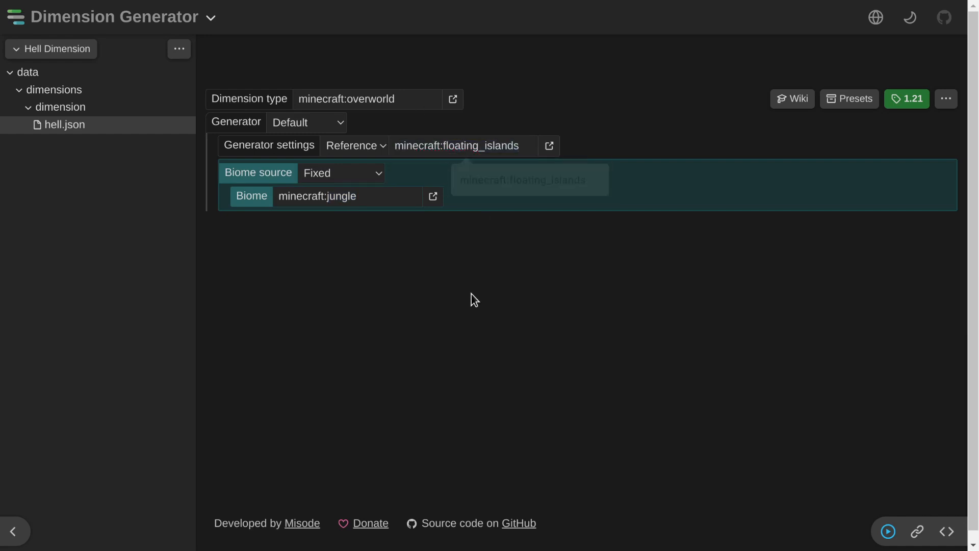
left_click(347, 196)
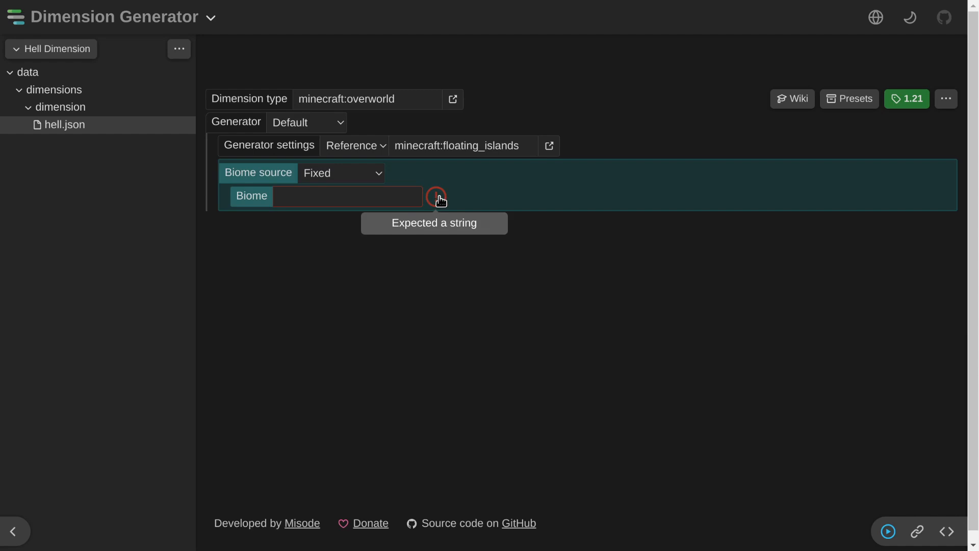
mouse_move(881, 548)
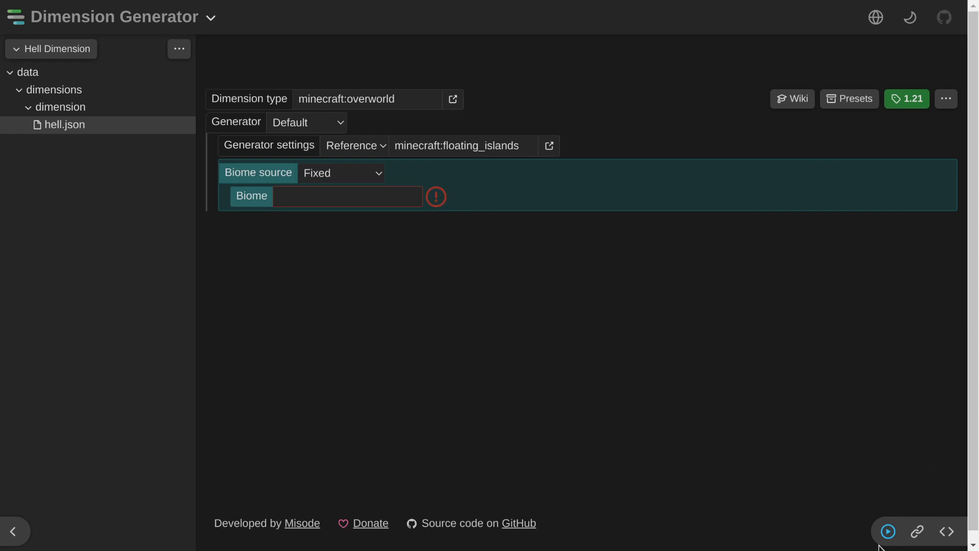
left_click(347, 196)
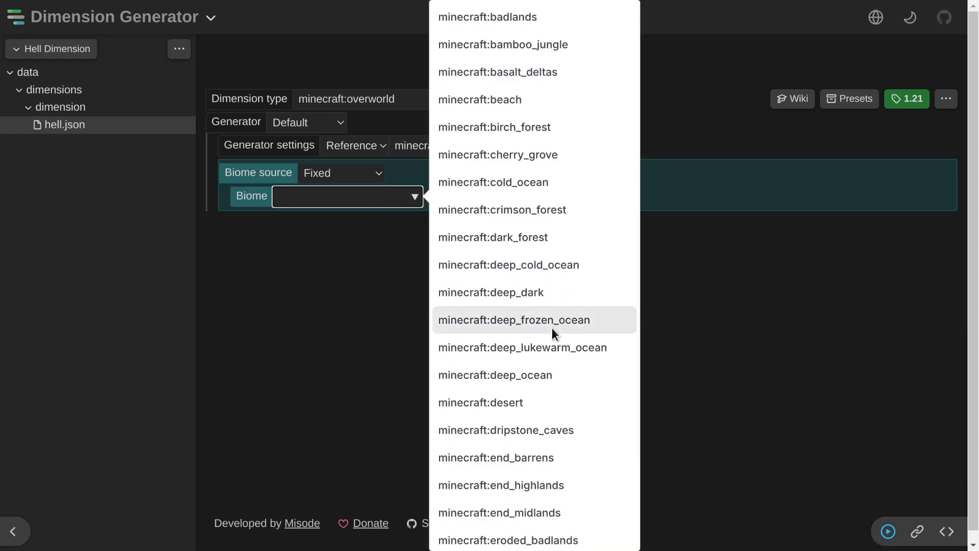
left_click(506, 430)
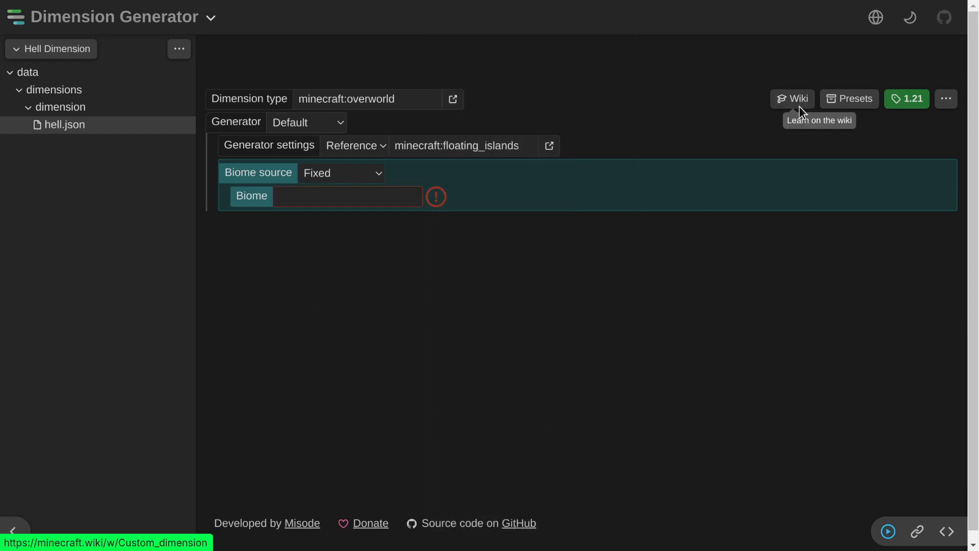
mouse_move(792, 107)
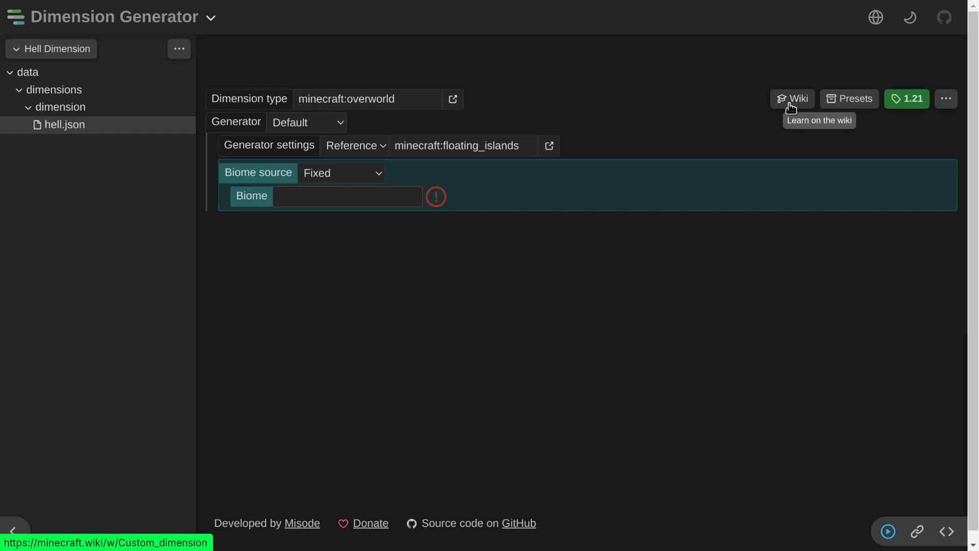
left_click(791, 98)
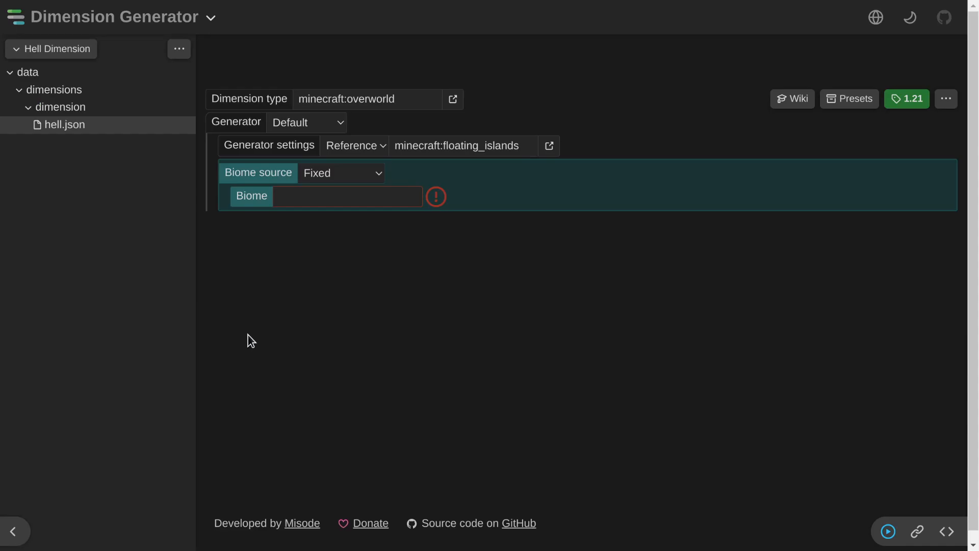
Set the hell dimension's fixed biome to minecraft:cherry_grove
type("minecraft:cherry_grove")
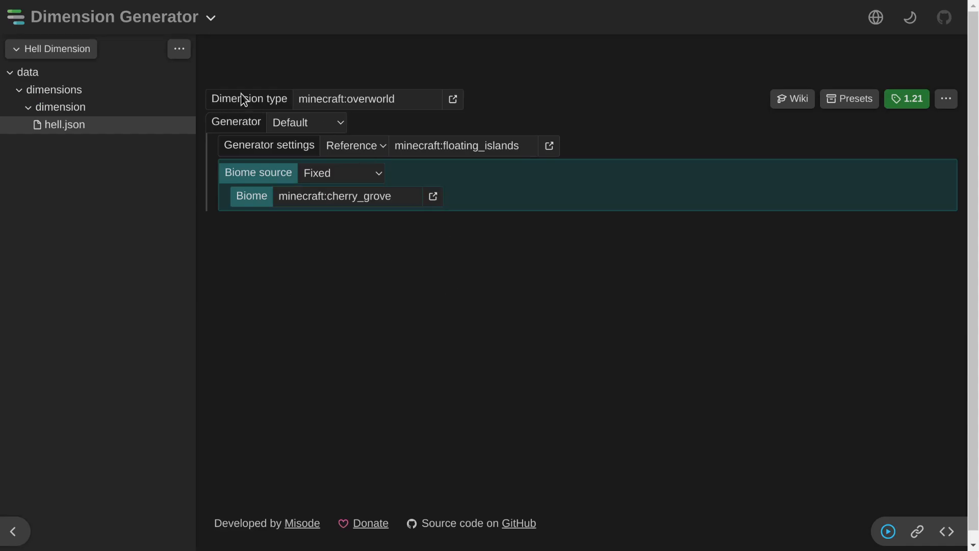
mouse_move(478, 221)
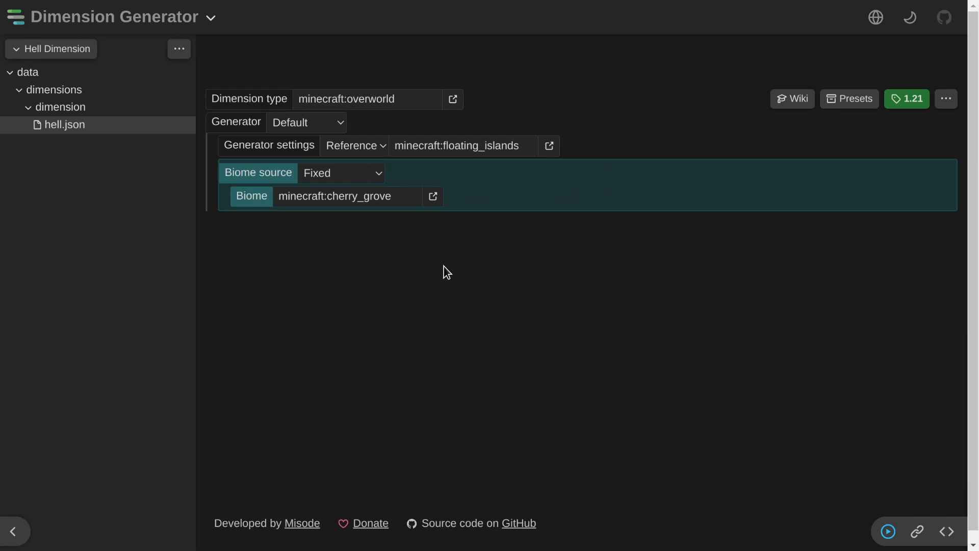
mouse_move(407, 242)
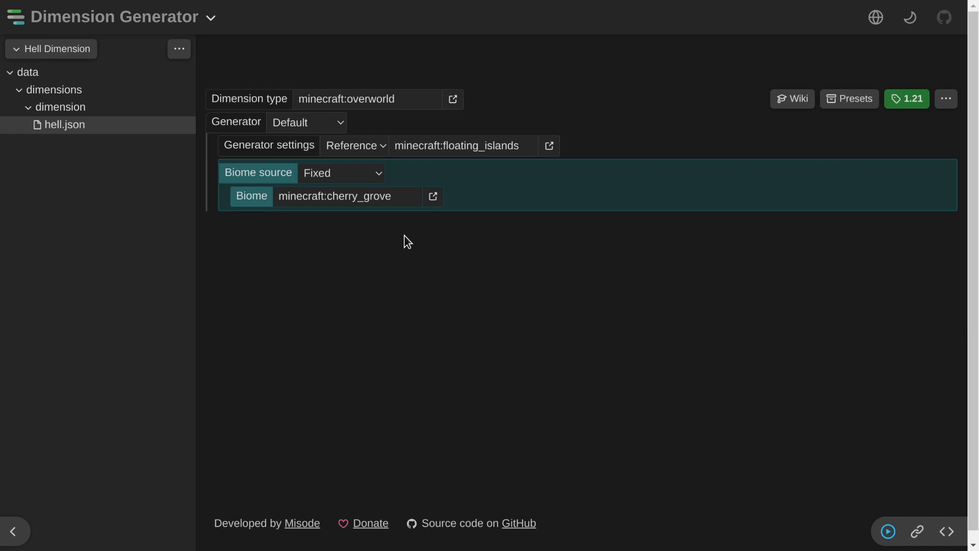
mouse_move(453, 99)
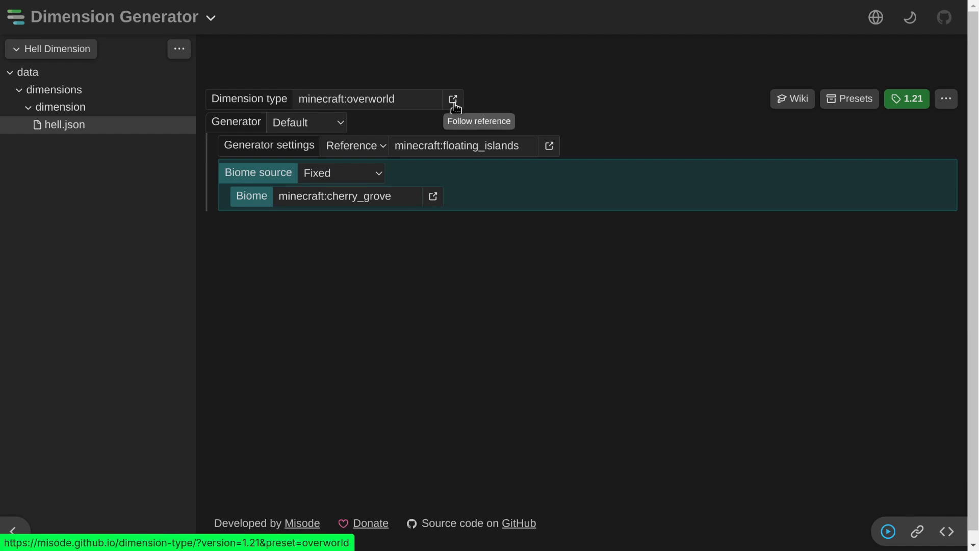
Switch to the dimension type settings and load the the_nether preset
left_click(453, 99)
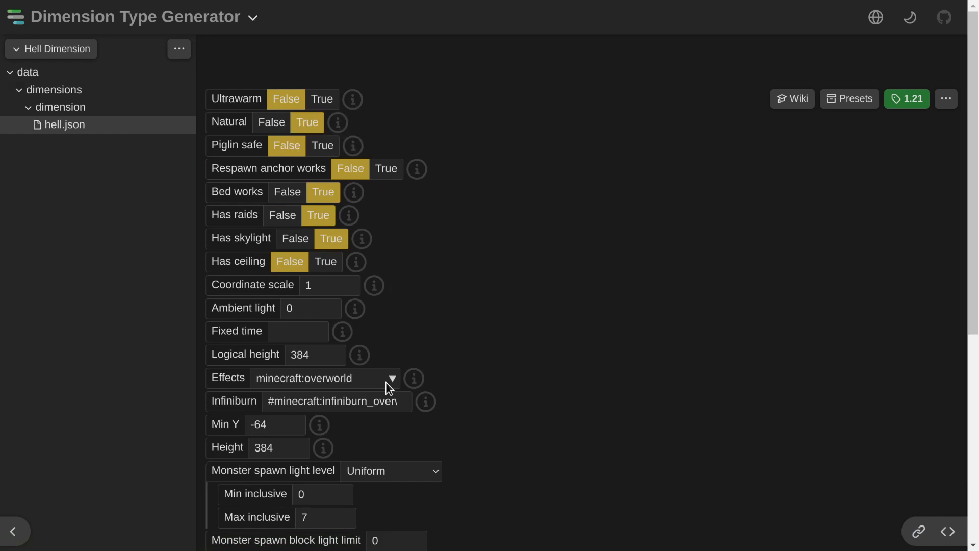
left_click(392, 377)
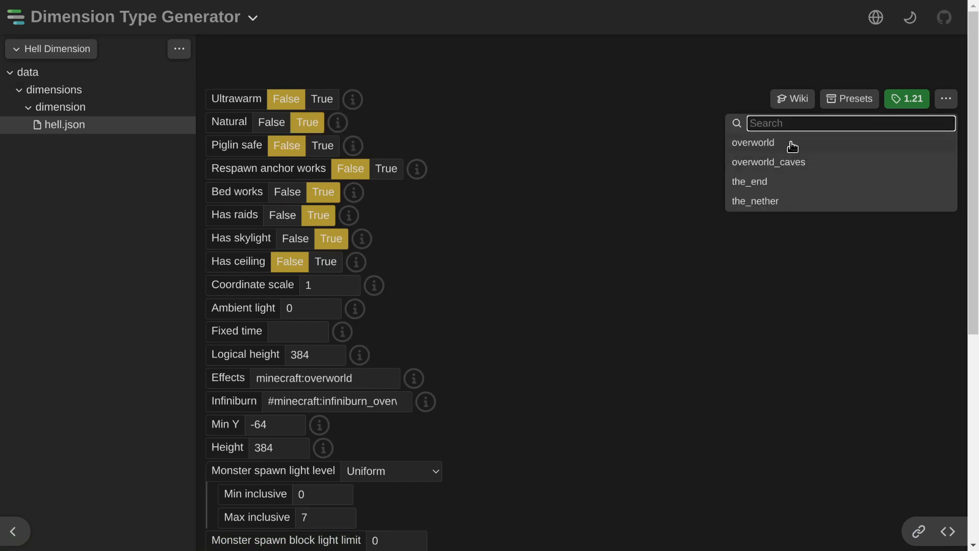
mouse_move(802, 205)
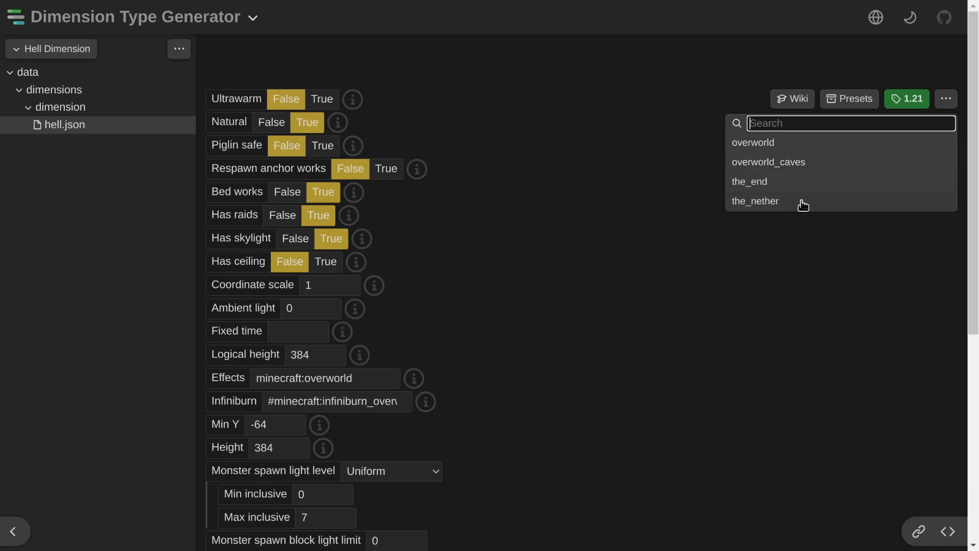
left_click(497, 185)
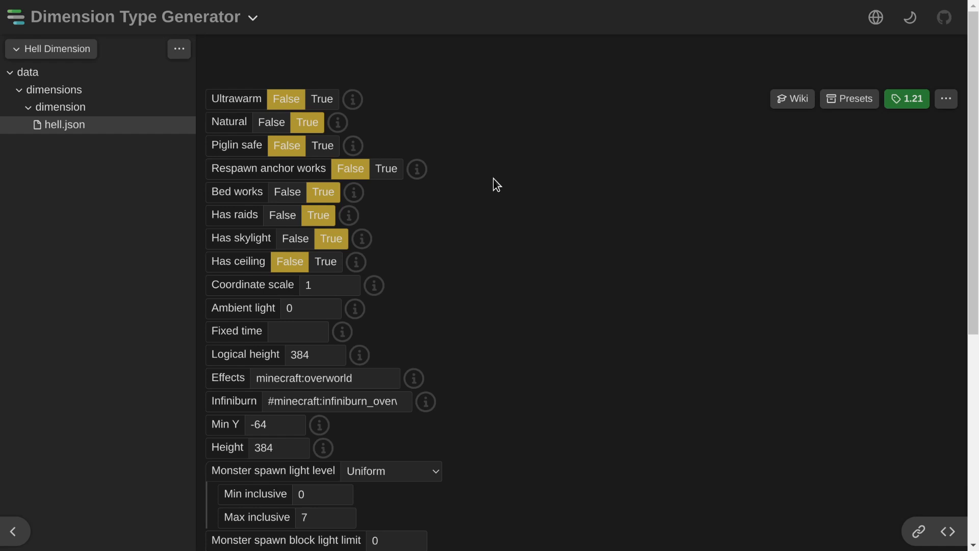
mouse_move(243, 106)
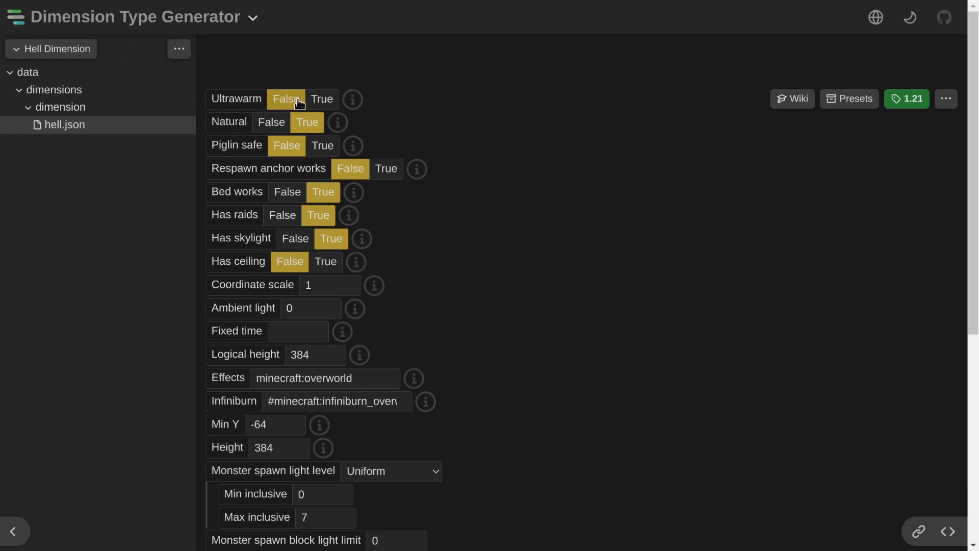
mouse_move(292, 91)
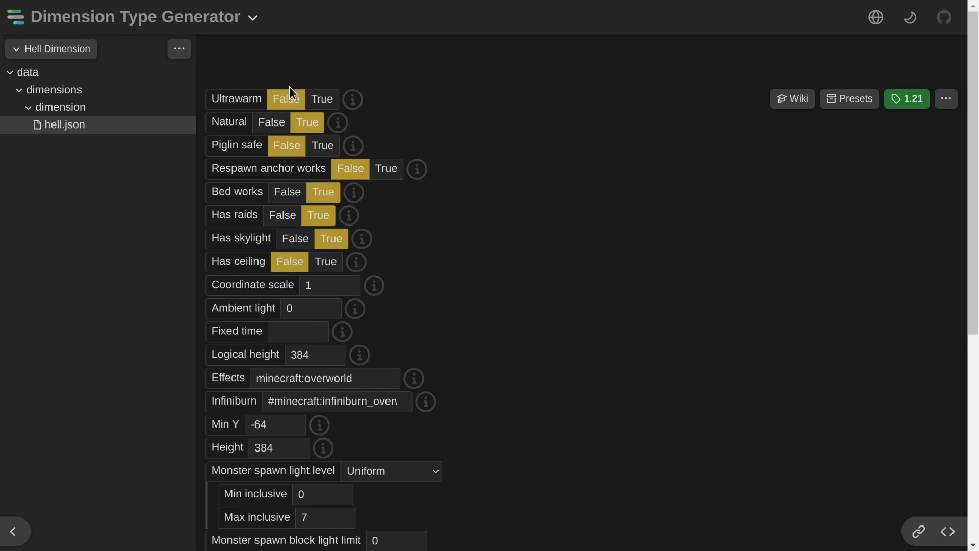
mouse_move(399, 306)
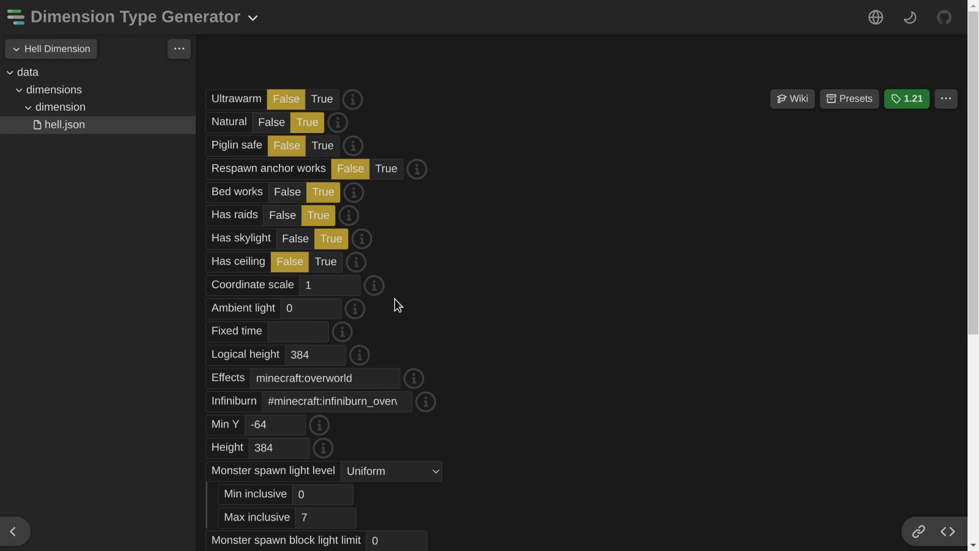
mouse_move(342, 117)
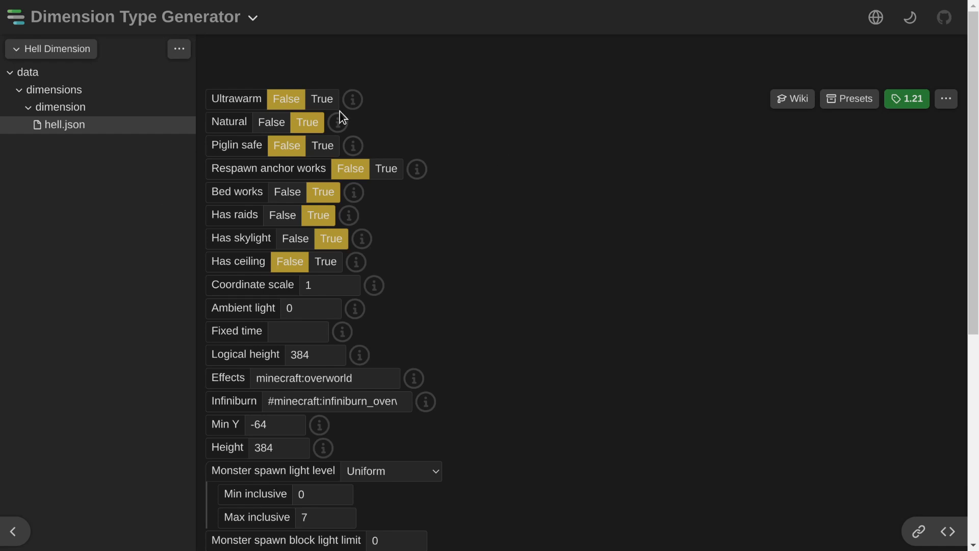
mouse_move(351, 122)
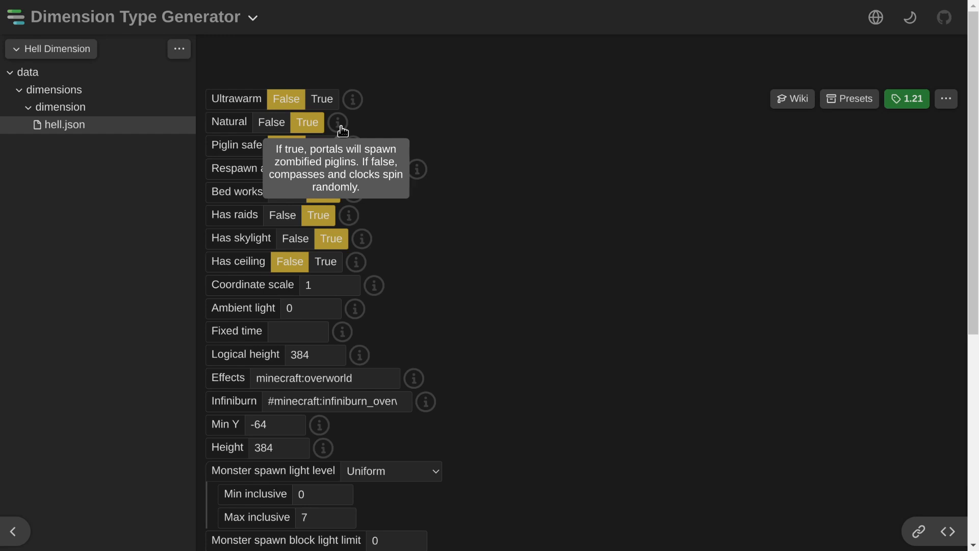
Toggle Natural off and back on, then bring up the Dimension type wiki page
left_click(272, 122)
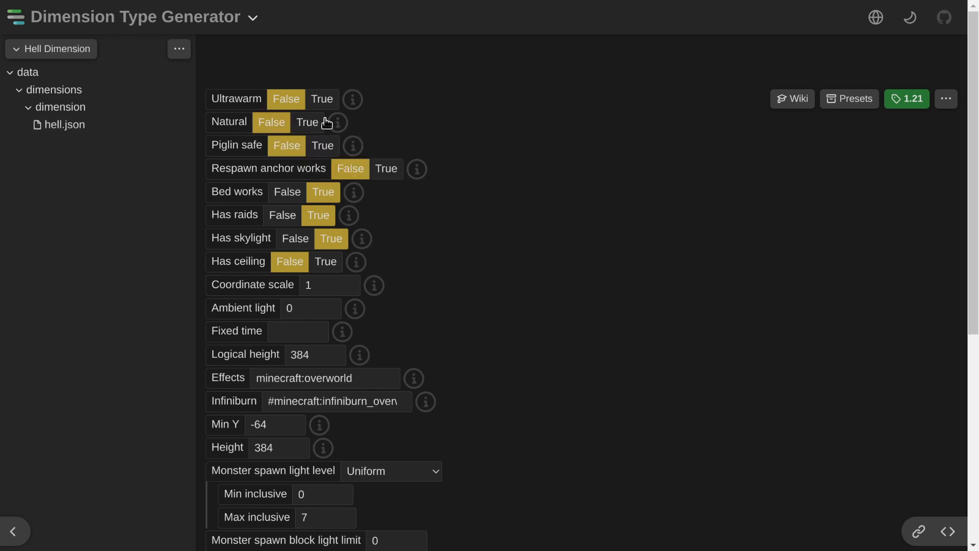
left_click(307, 123)
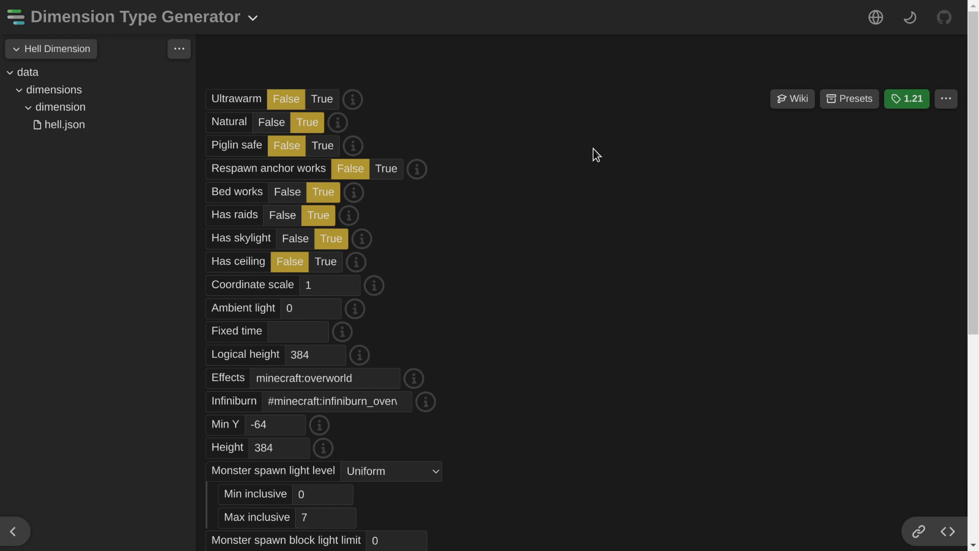
left_click(792, 98)
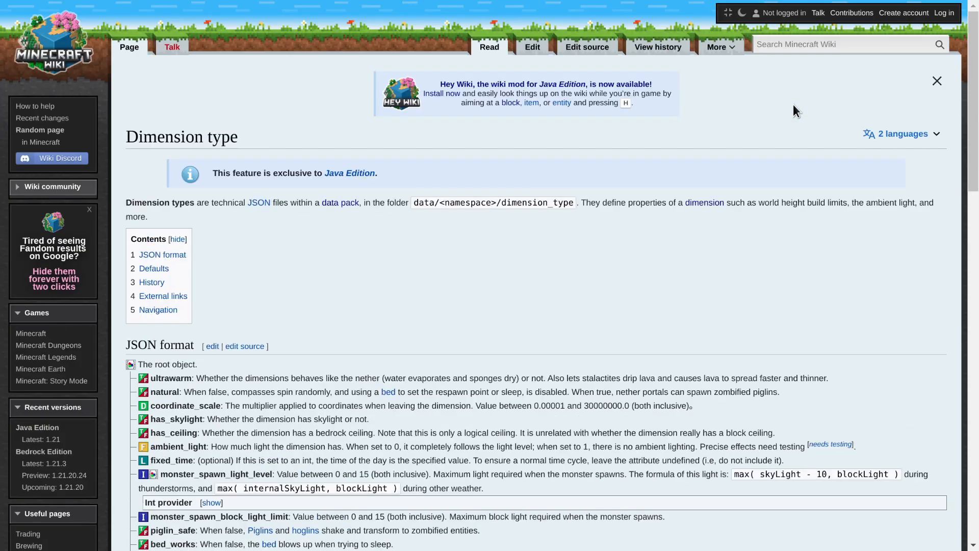
double_click(161, 136)
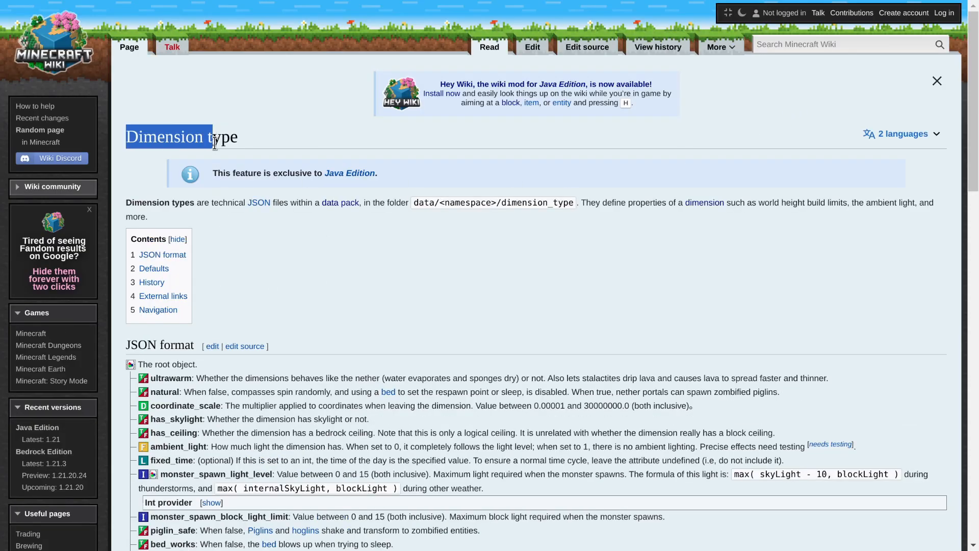
scroll("down", 3)
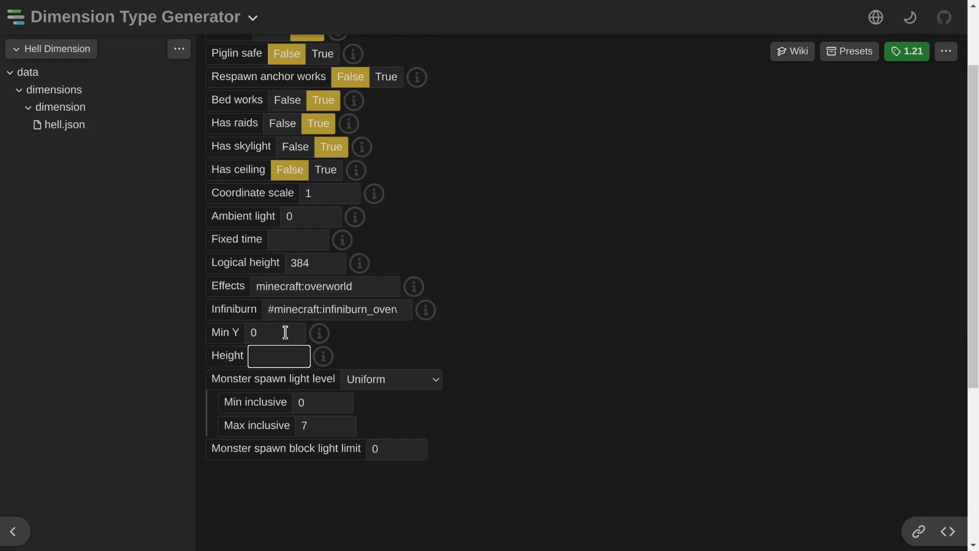
Set Height to 256 and apply the the_nether preset to the dimension type
type("256")
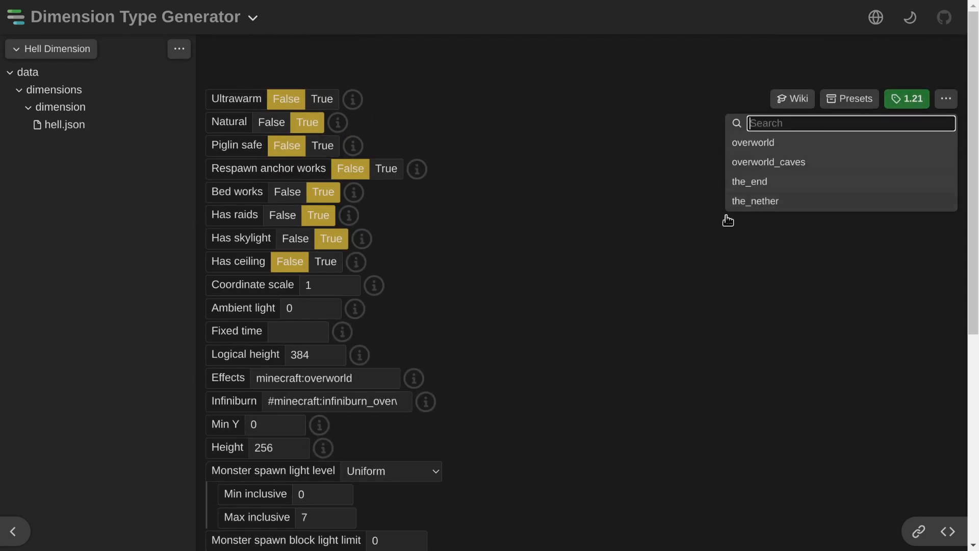
left_click(755, 201)
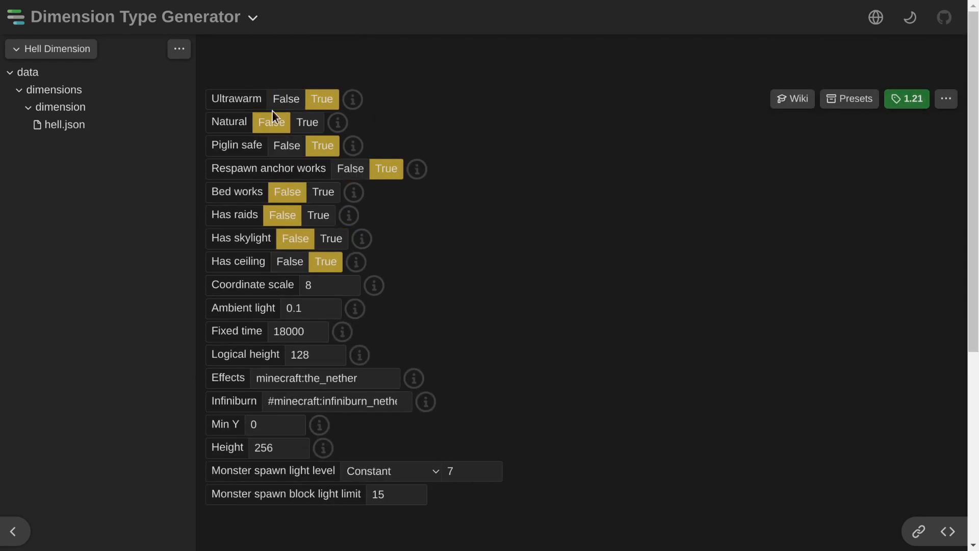
mouse_move(452, 259)
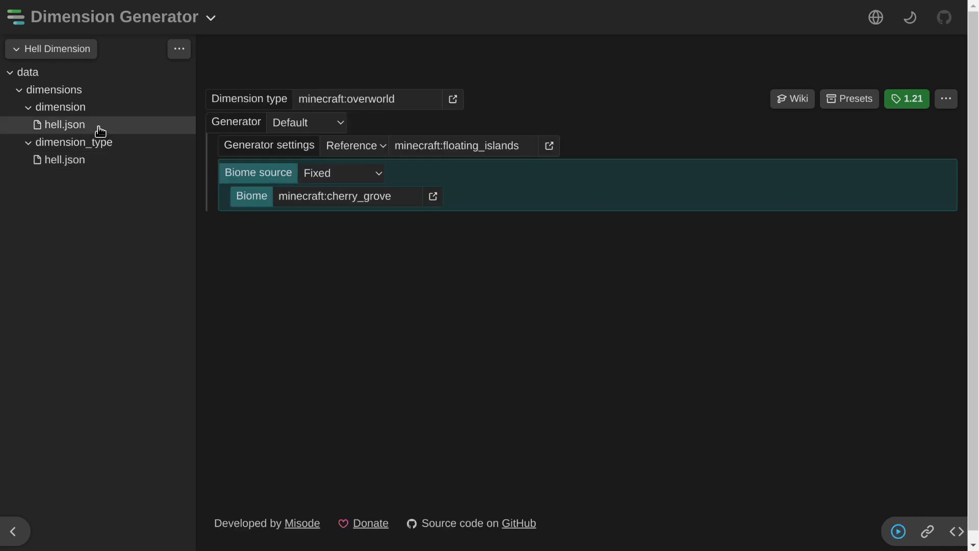
Point the hell dimension at the dimensions:hell type, review both hell.json files and download the pack
left_click(362, 99)
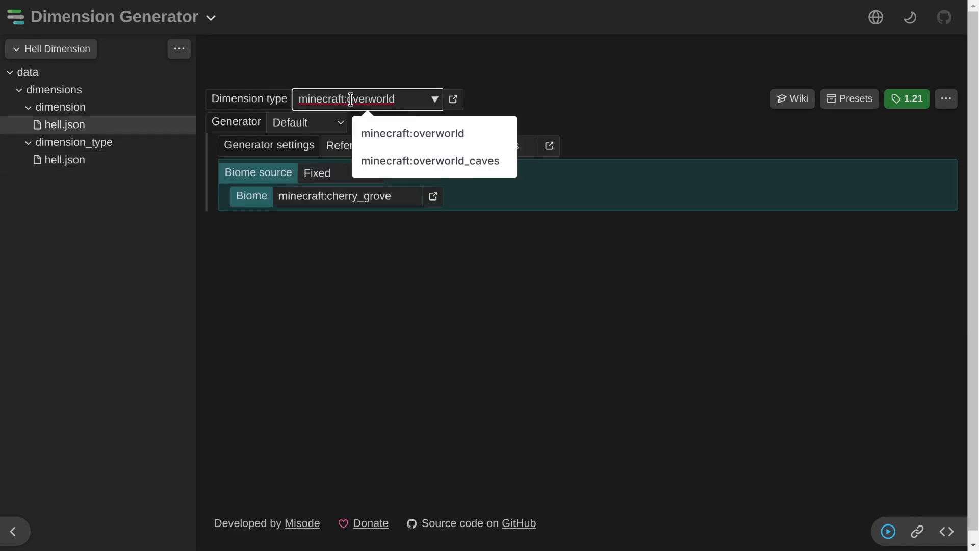
double_click(369, 99)
type("dimensions:hell")
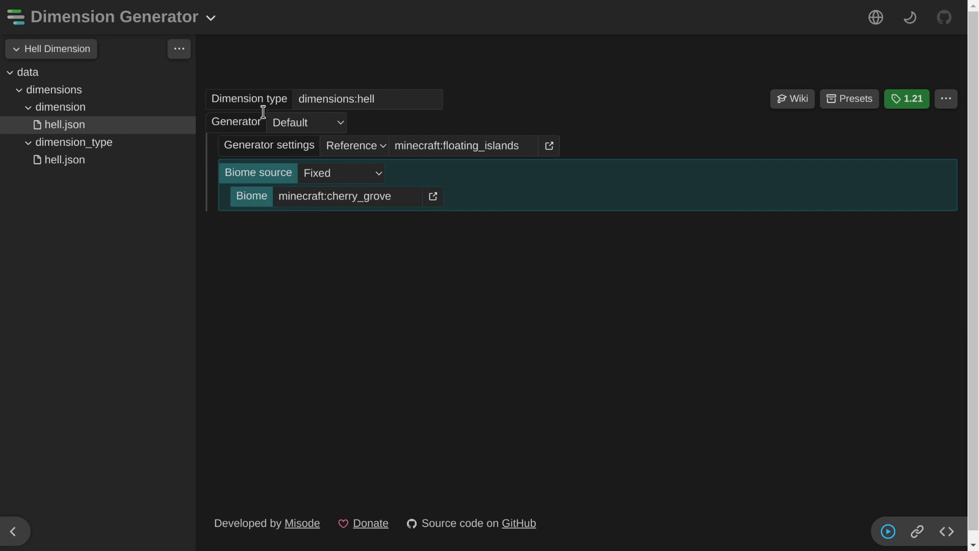
mouse_move(123, 170)
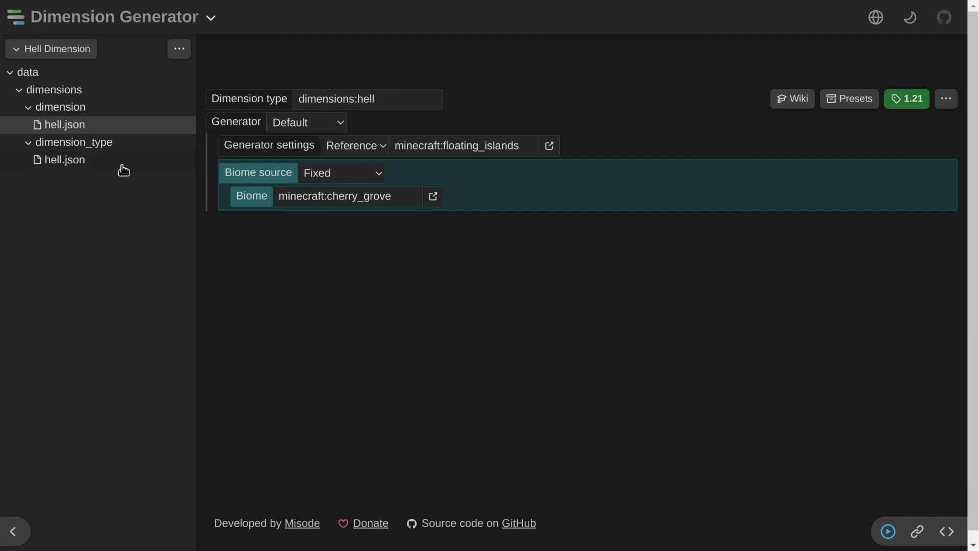
left_click(65, 159)
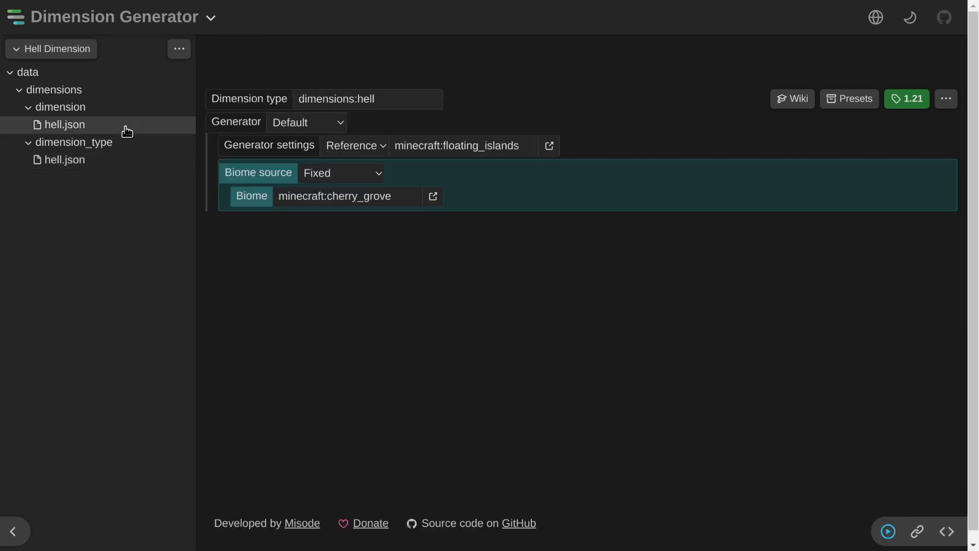
left_click(179, 49)
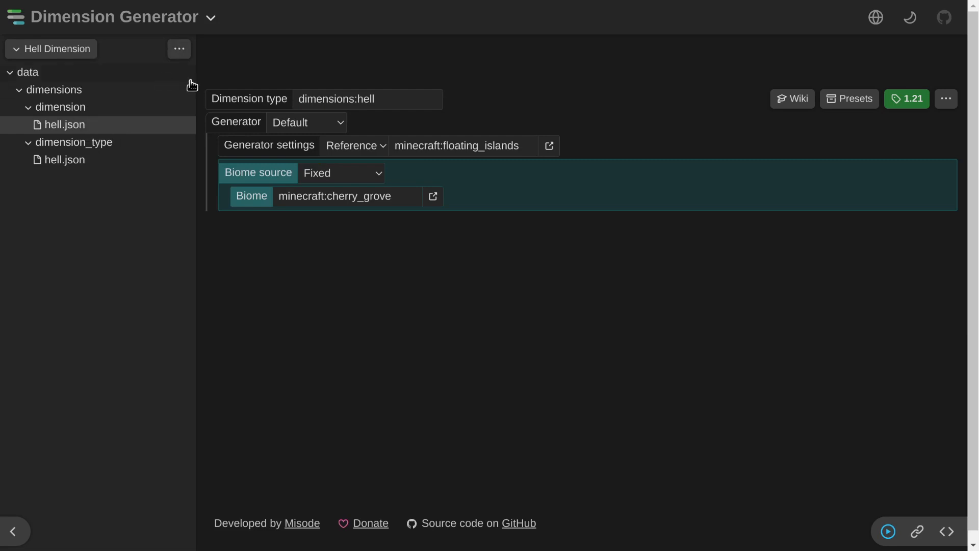
left_click(337, 196)
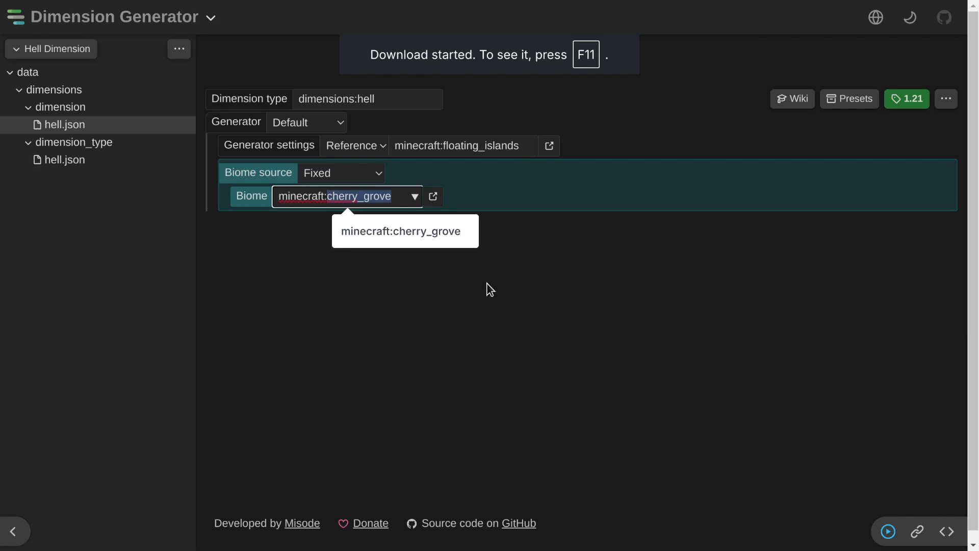
Dismiss the biome suggestion list to return to the hell dimension files
key("F11")
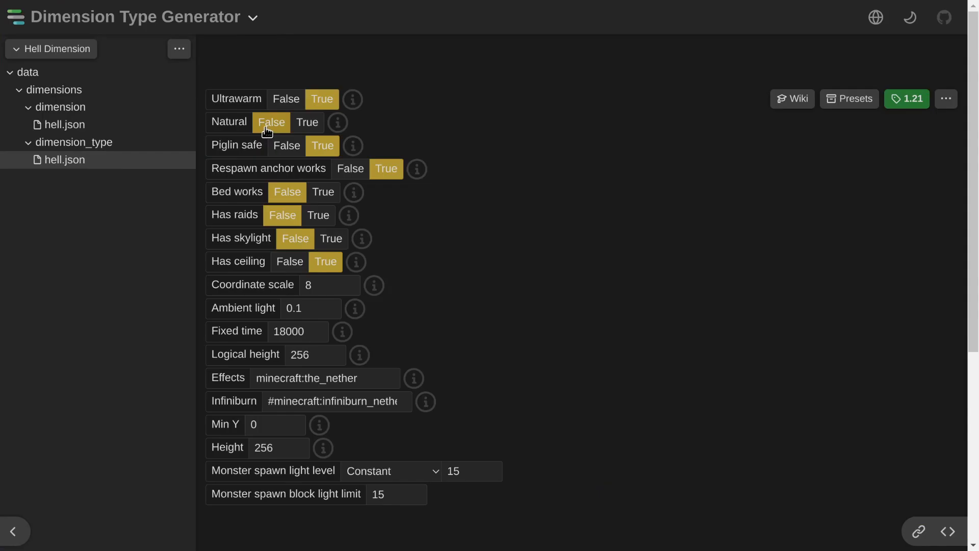
mouse_move(252, 244)
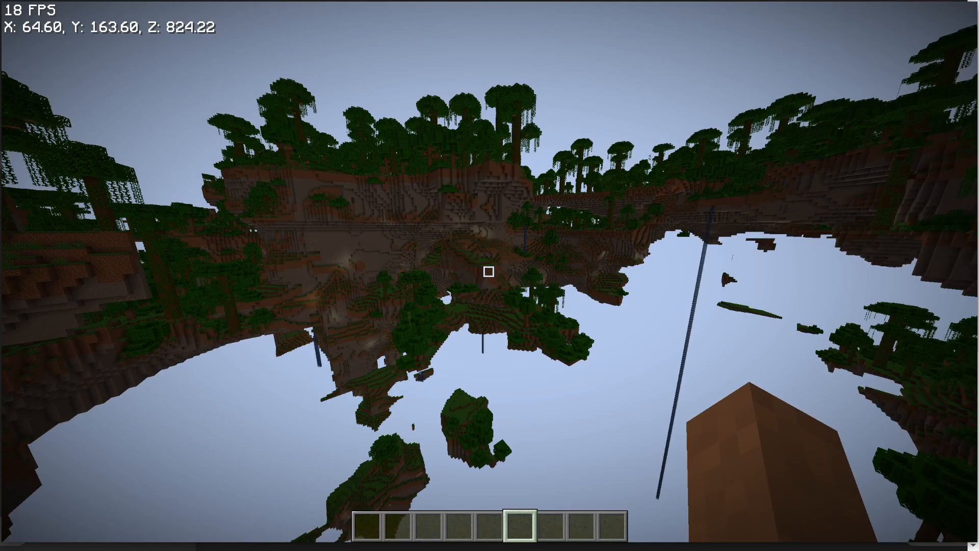
mouse_move(489, 276)
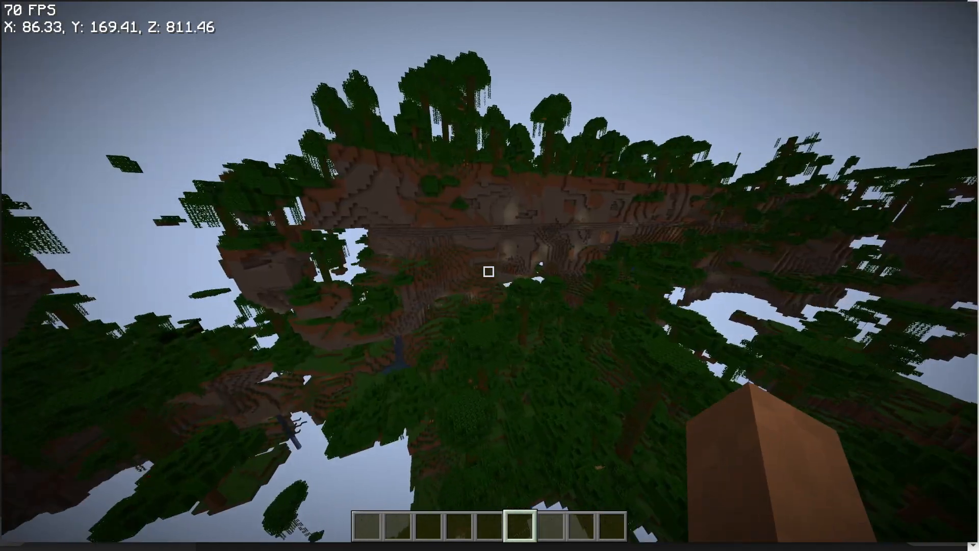
mouse_move(490, 275)
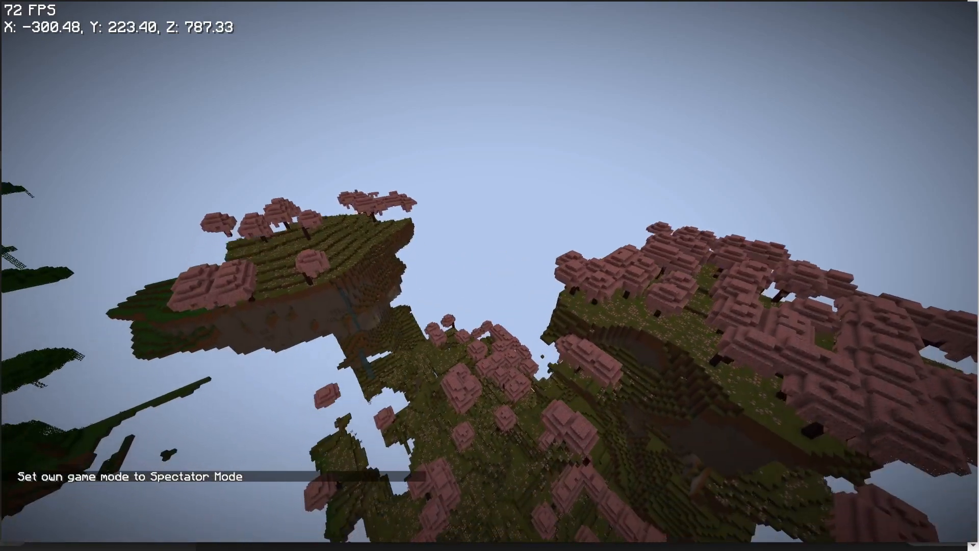
Show the debug screen confirming dimensions:hell and the cherry_grove biome
key("f3")
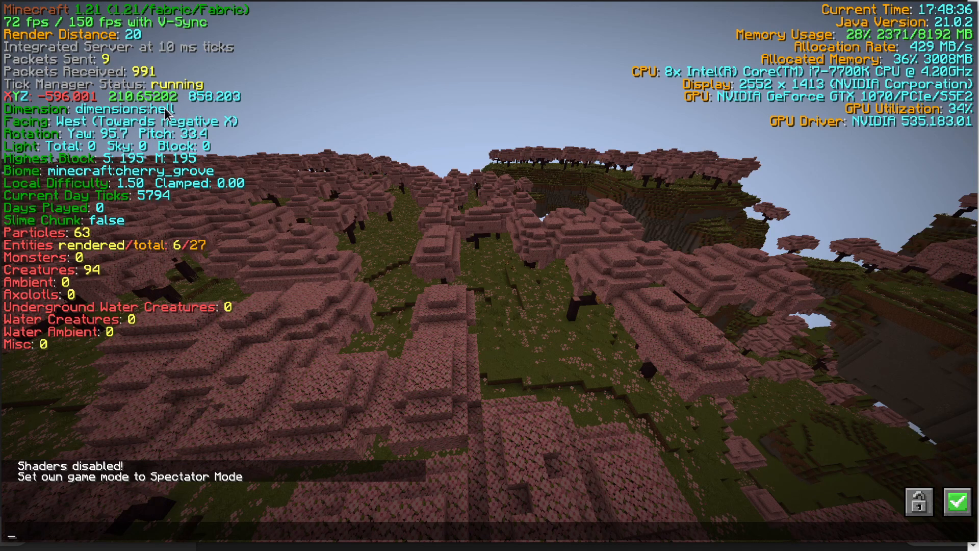
mouse_move(252, 132)
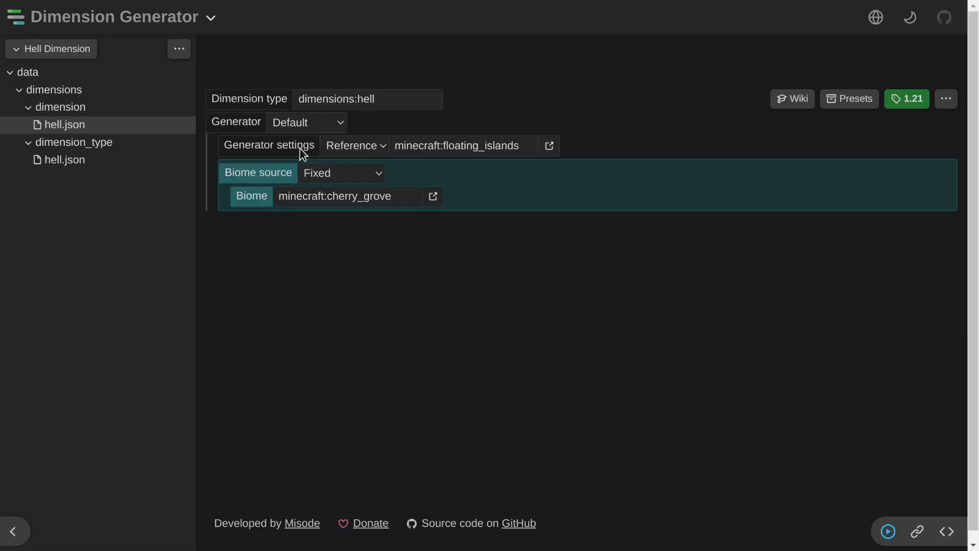
left_click(457, 146)
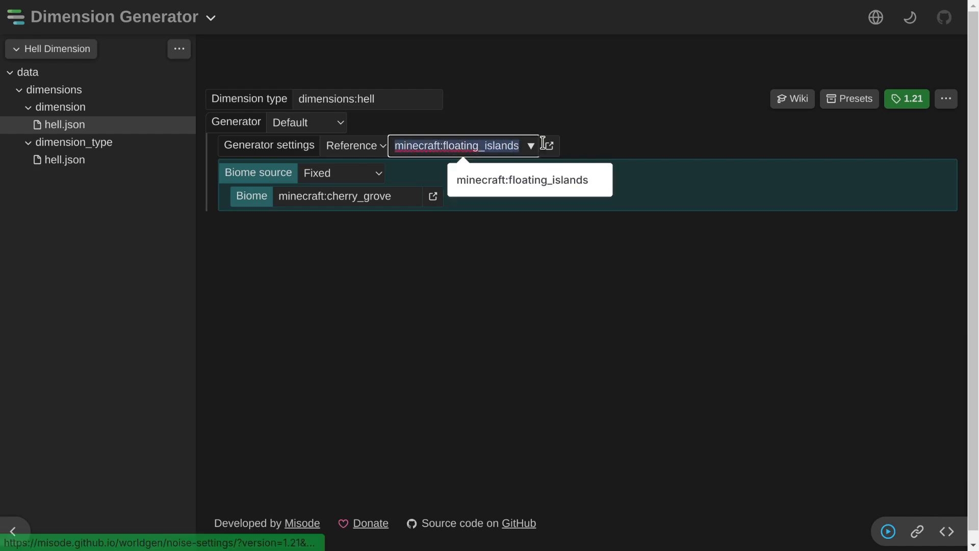